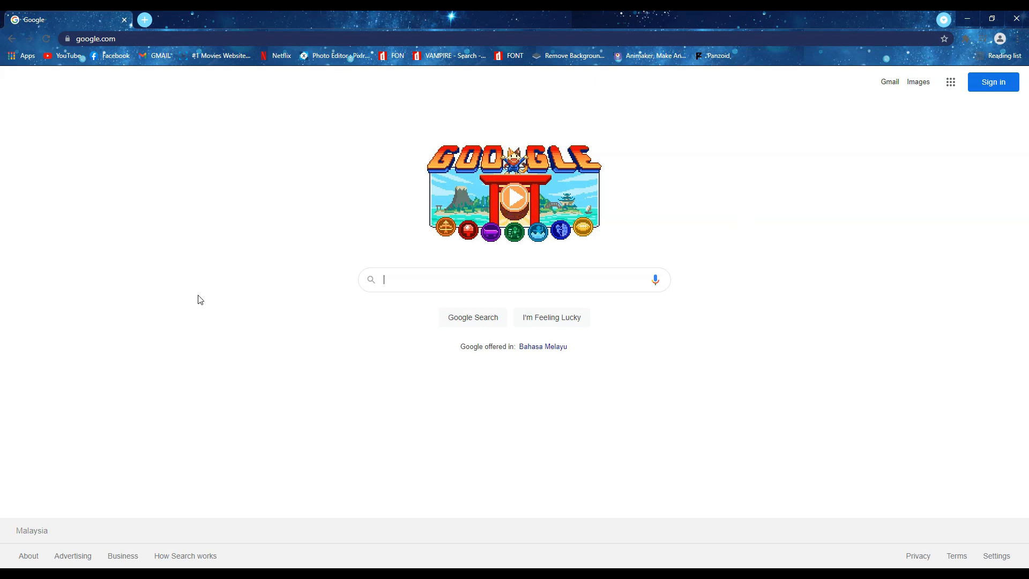
Step: Search Google for 'libre office' using the suggestion after typing 'Lib'
type("Libre Offic")
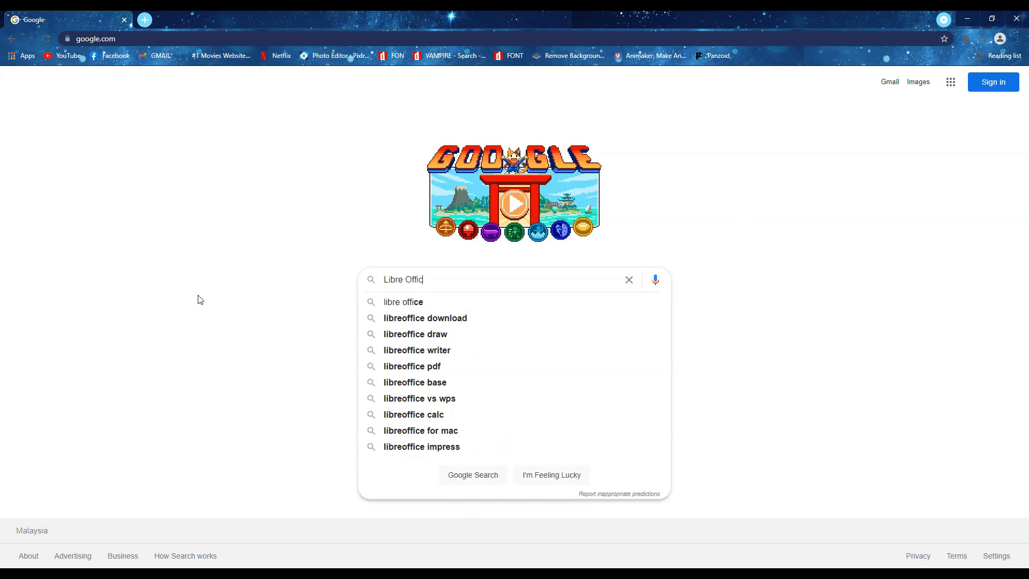
left_click(425, 318)
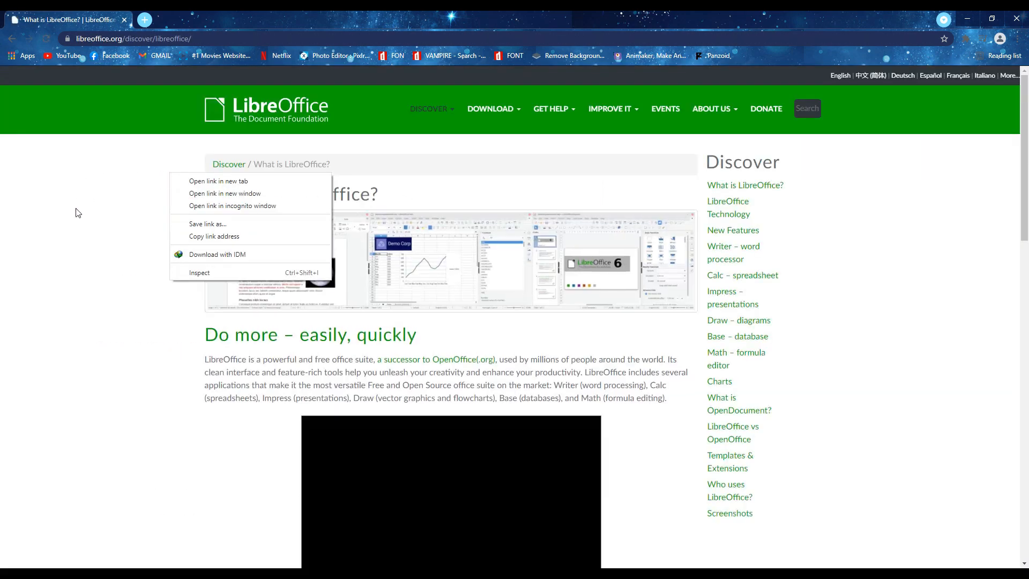
Step: Request the LibreOffice 7.2.0 download with Windows (64-bit) selected as the operating system
left_click(430, 171)
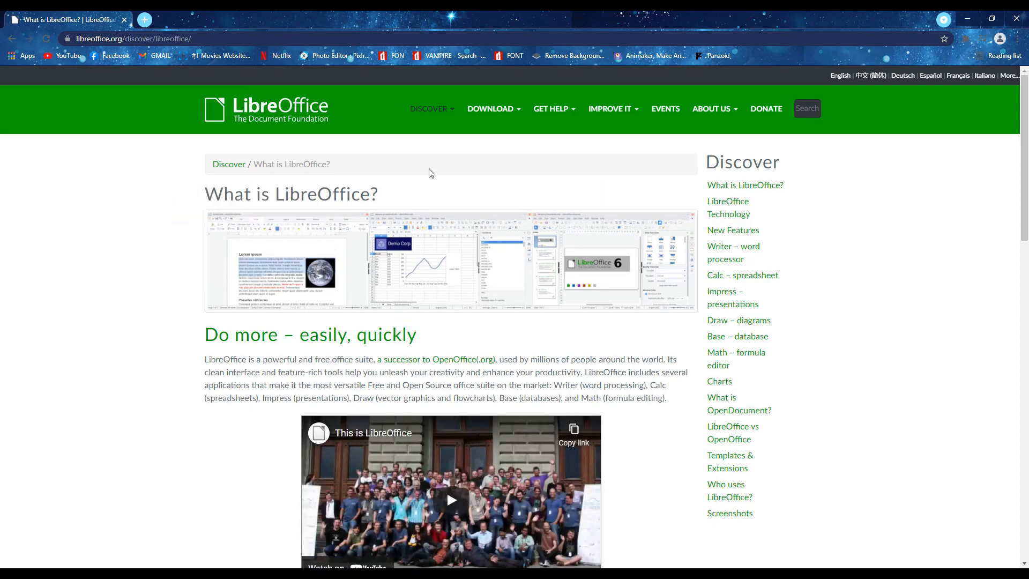
scroll("down", 3)
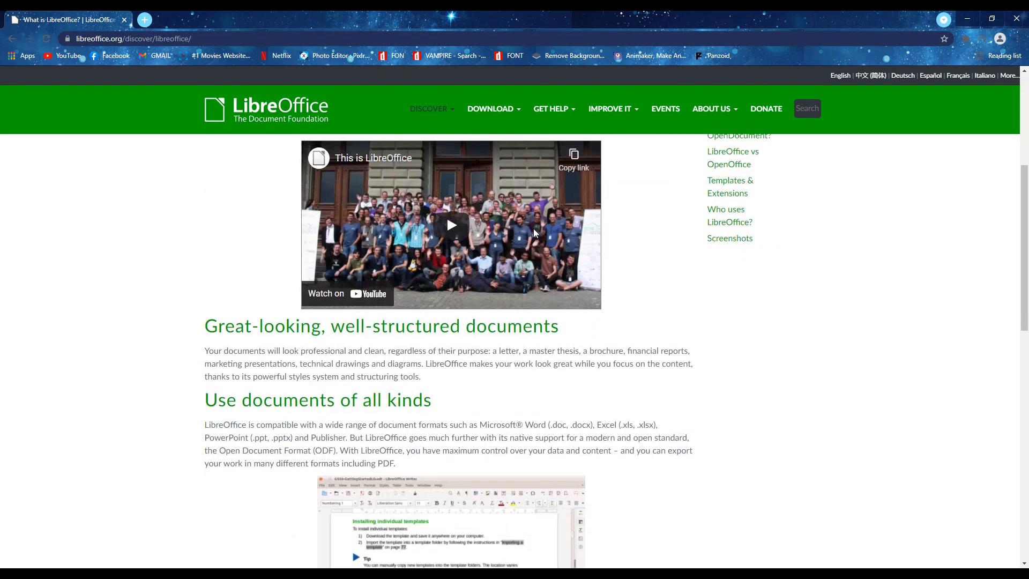
scroll("down", 3)
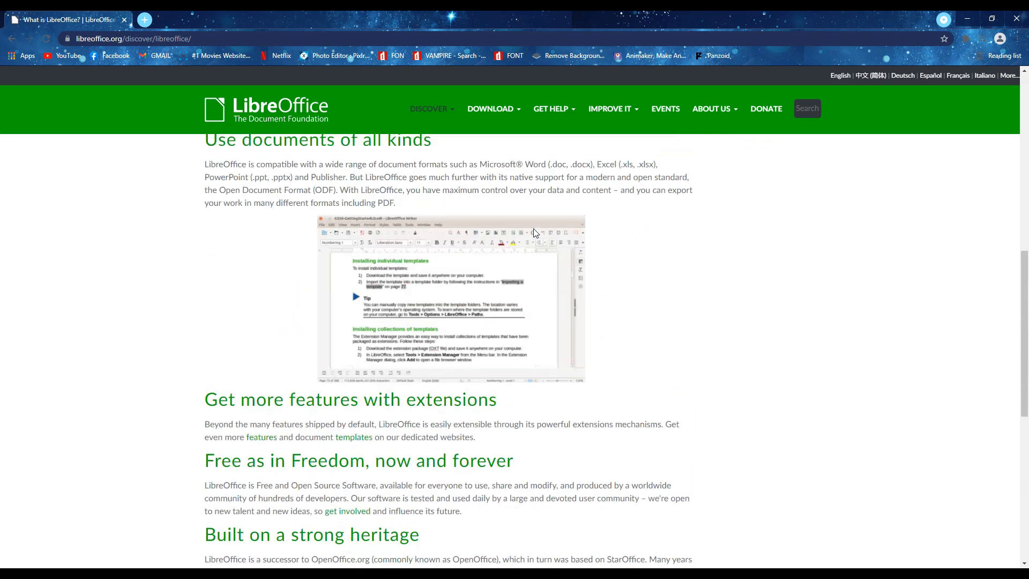
scroll("up", 3)
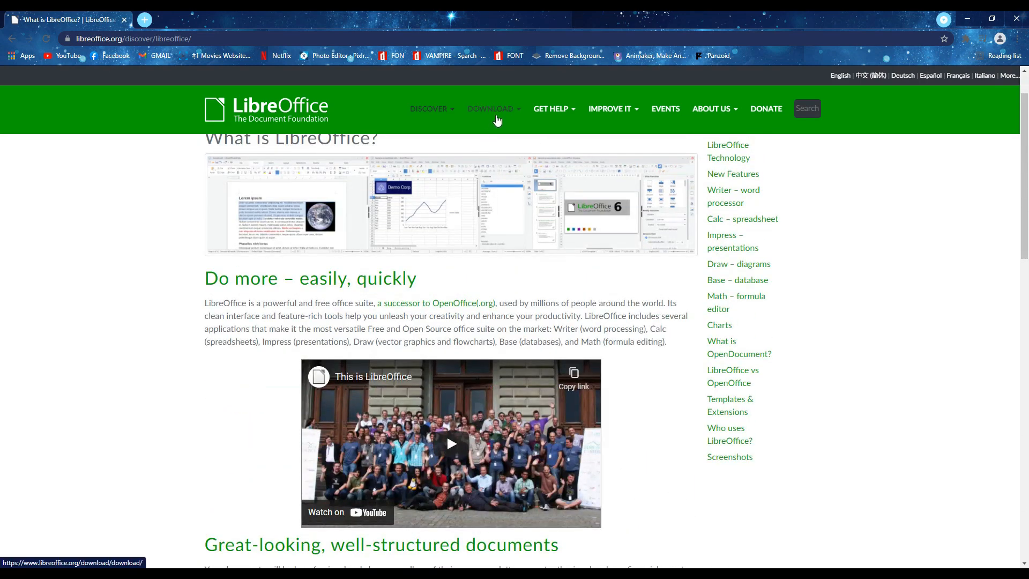
mouse_move(521, 149)
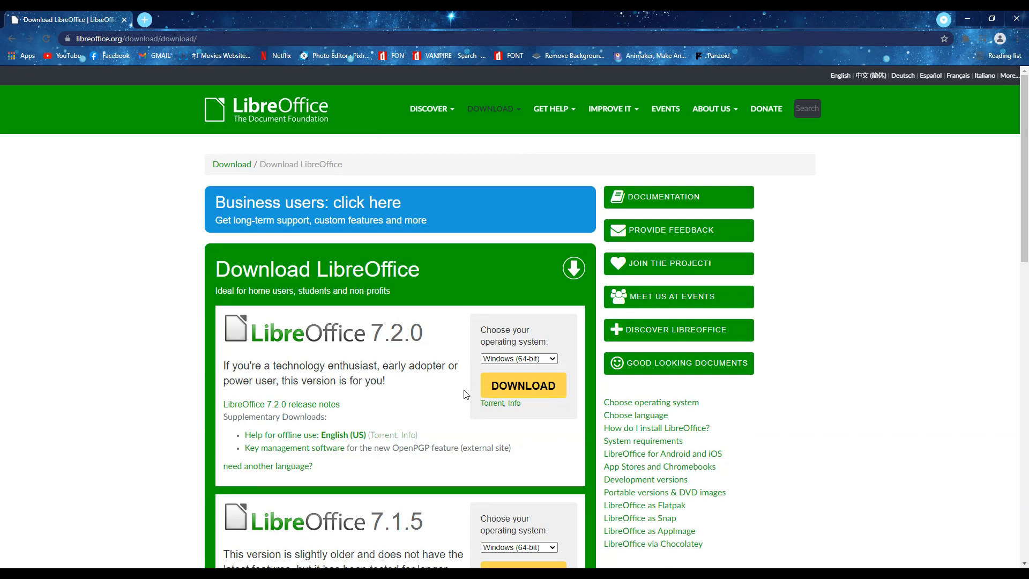
left_click(519, 359)
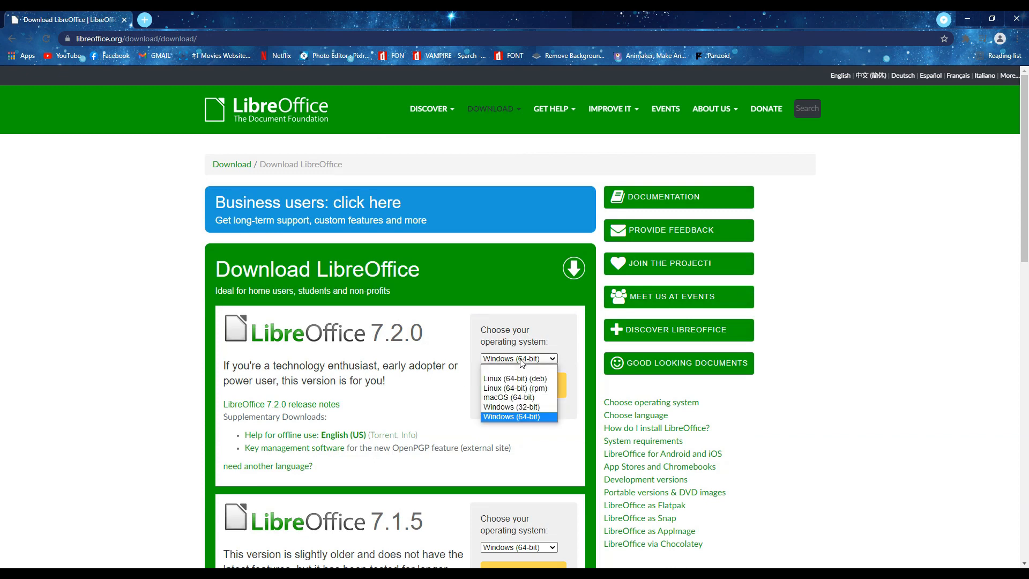
left_click(518, 417)
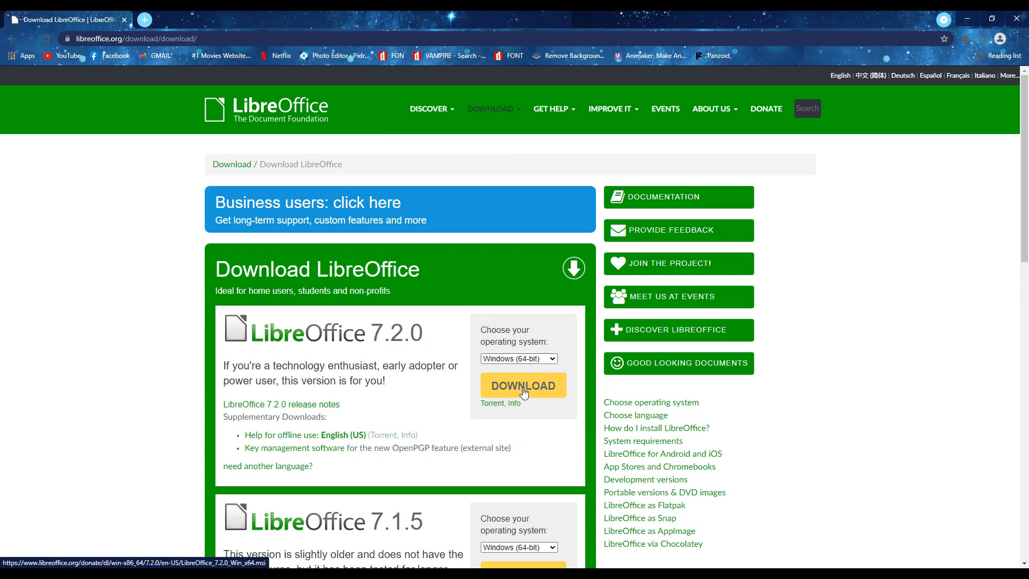
left_click(524, 386)
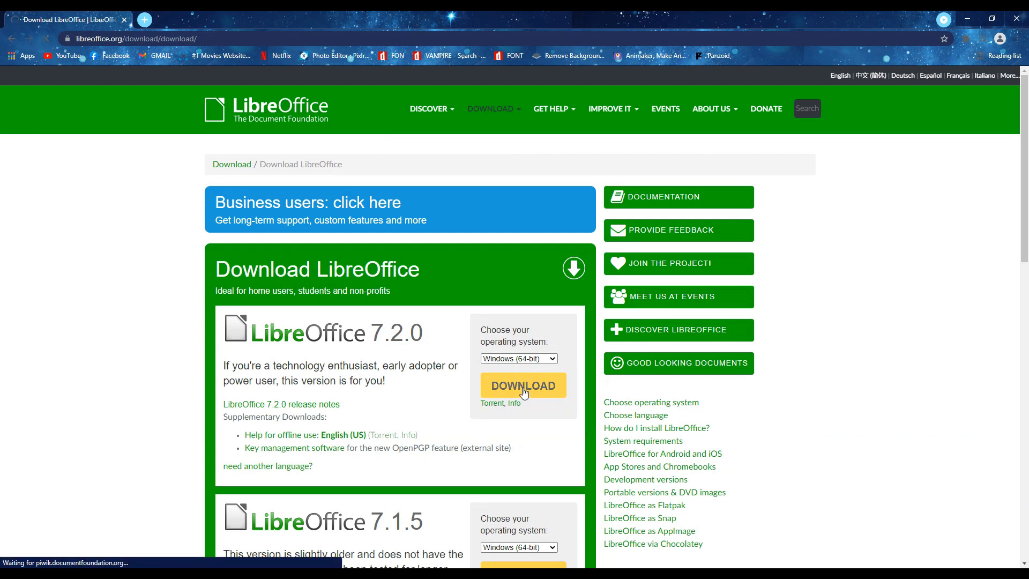
left_click(523, 385)
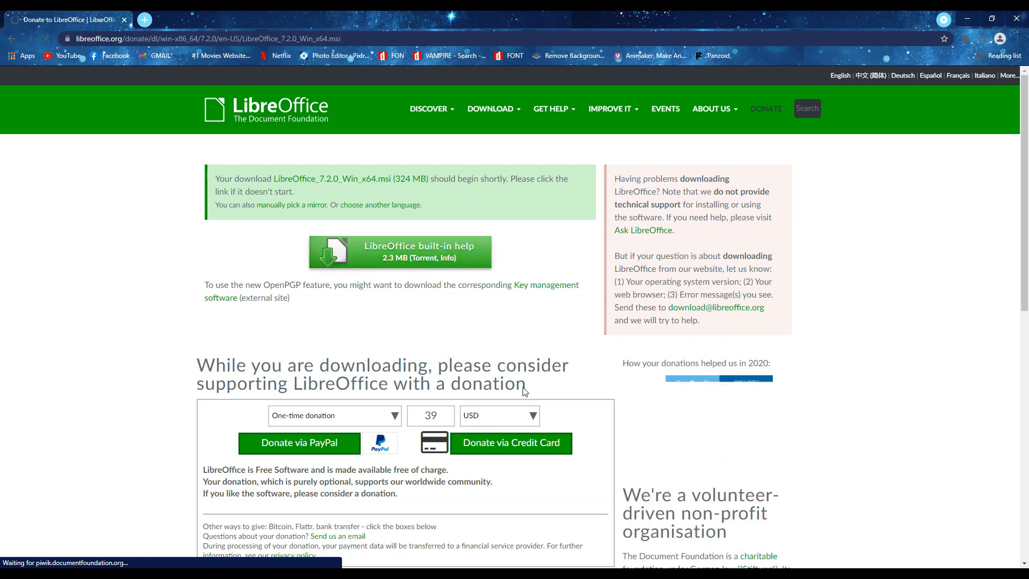
mouse_move(424, 307)
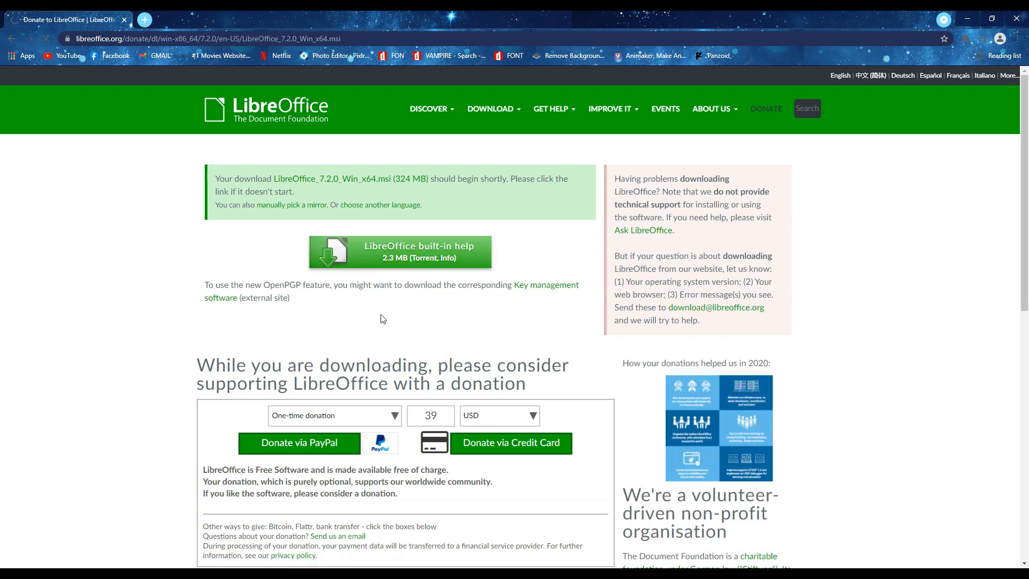
Step: Download the LibreOffice 7.2.0 installer via IDM into Downloads\Programs and dismiss the registration reminder
left_click(400, 251)
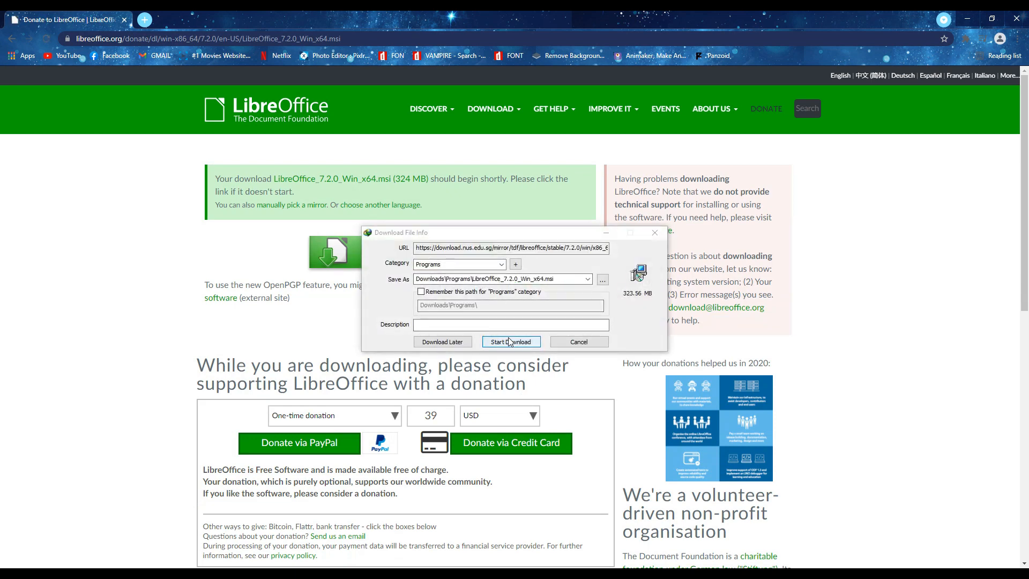
left_click(511, 341)
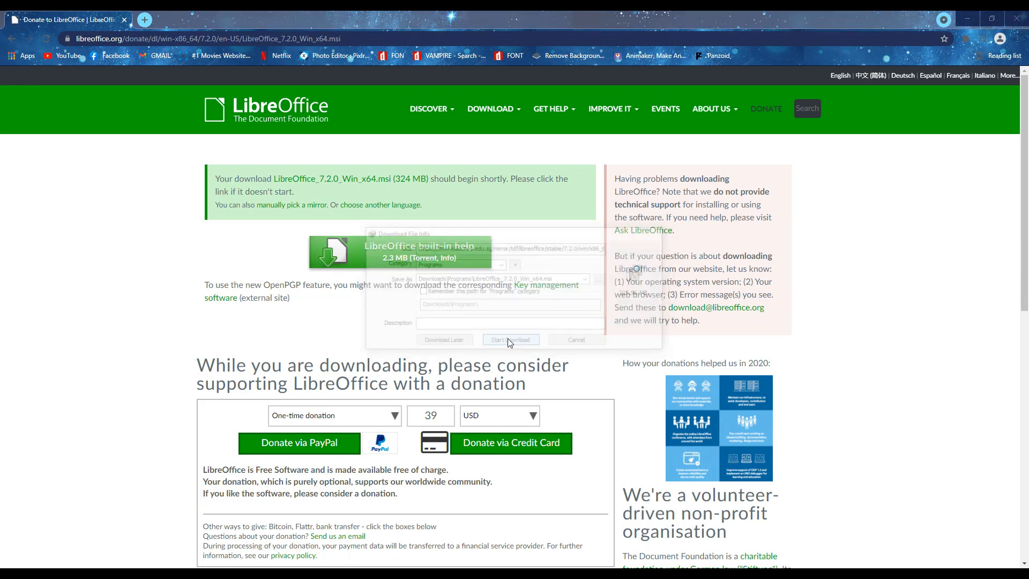
left_click(511, 339)
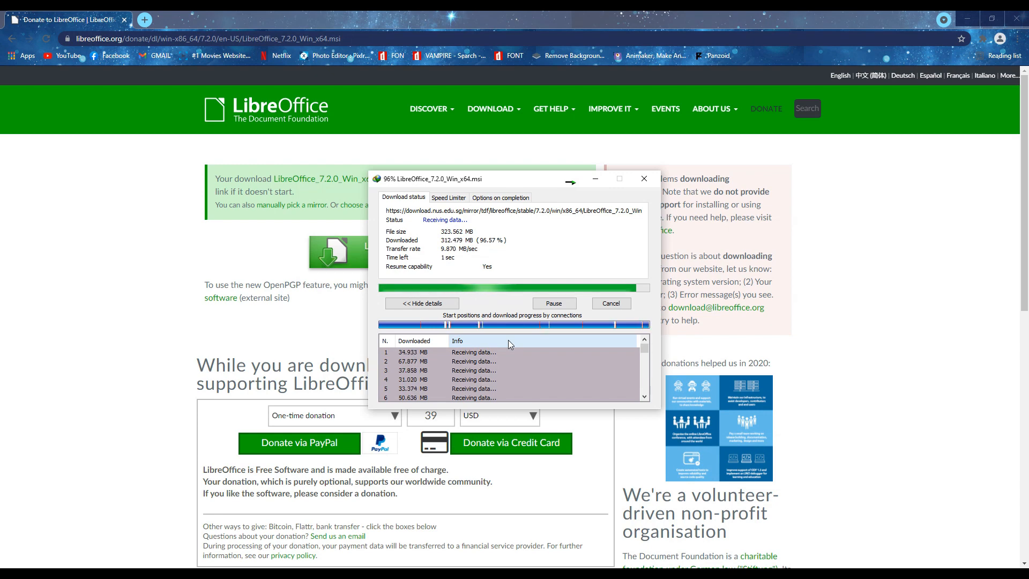
left_click(644, 178)
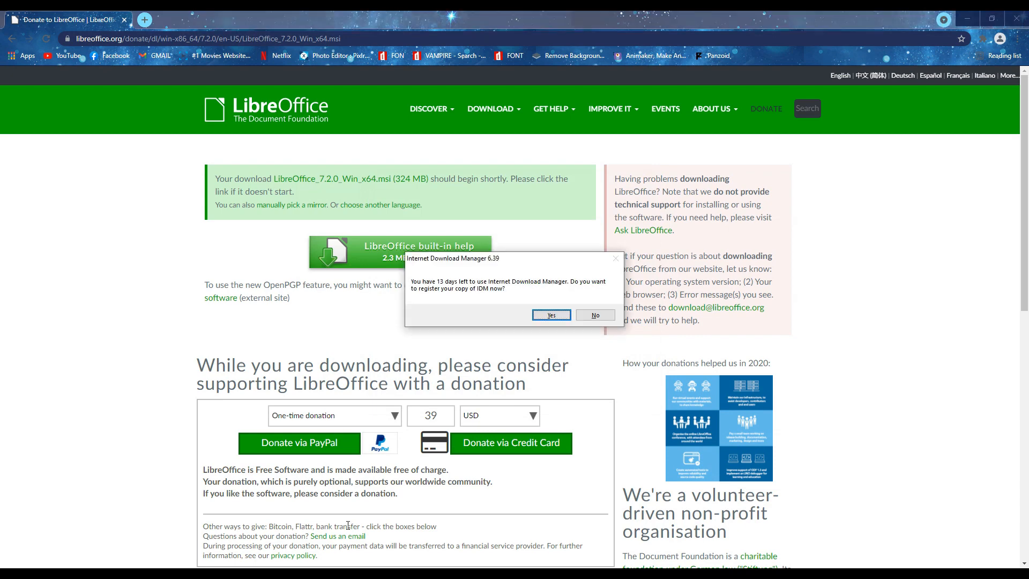
left_click(595, 315)
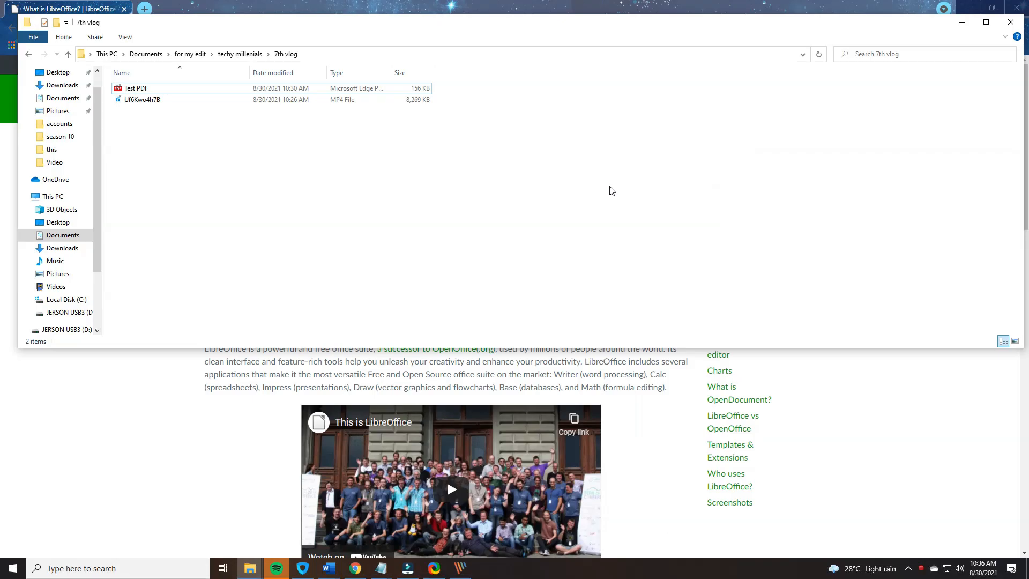
Step: Launch LibreOffice Math by searching 'libre' in the Start menu
left_click(11, 567)
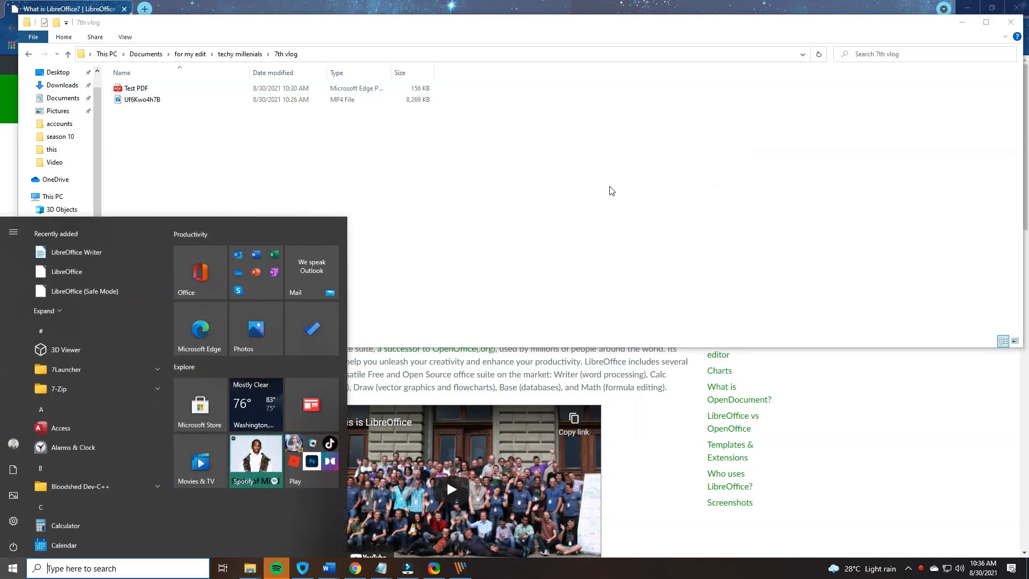
type("libre")
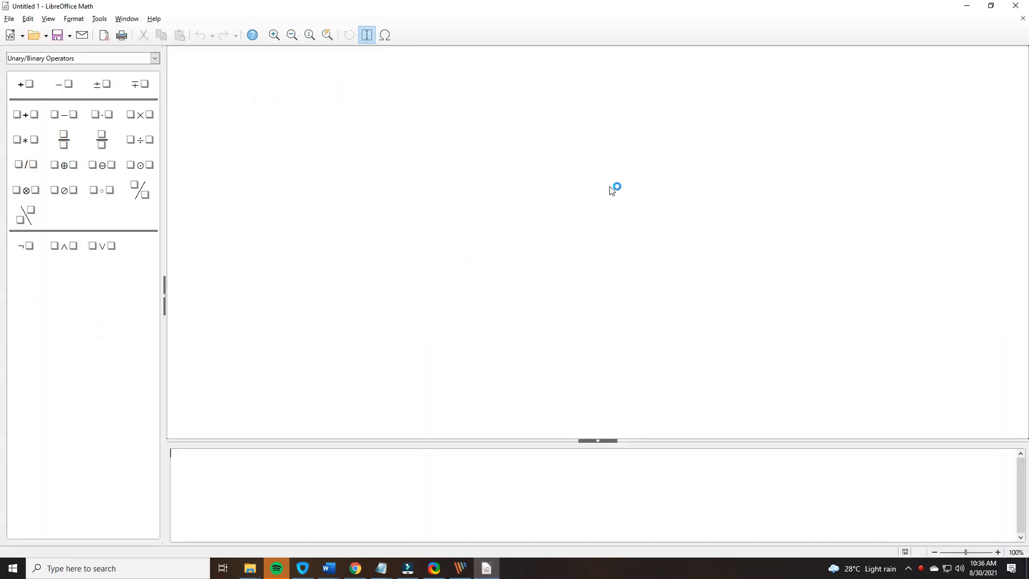
mouse_move(7, 48)
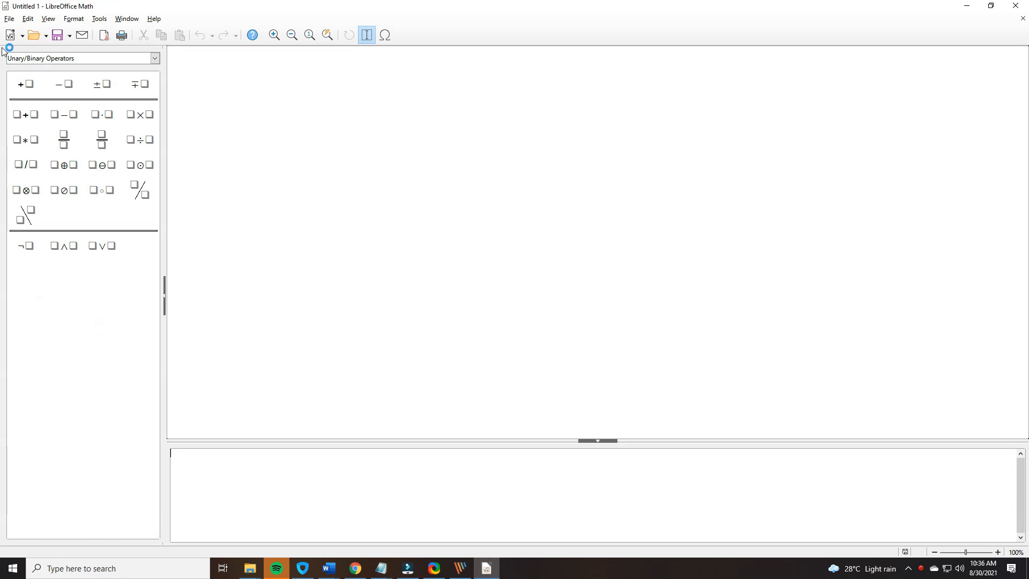
left_click(63, 165)
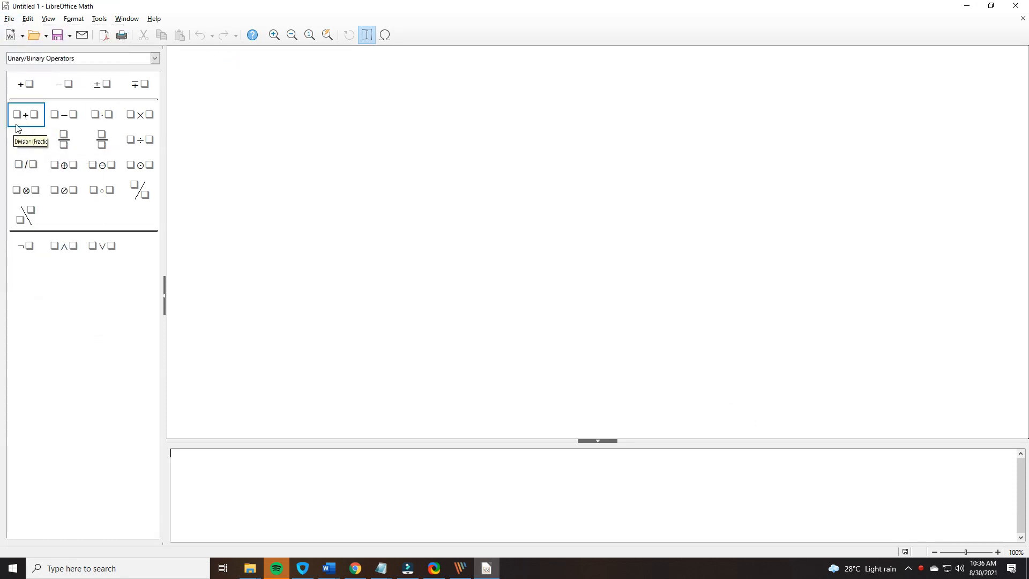
Step: Insert the addition template and enter the formula 5002 + 2566 =
left_click(25, 115)
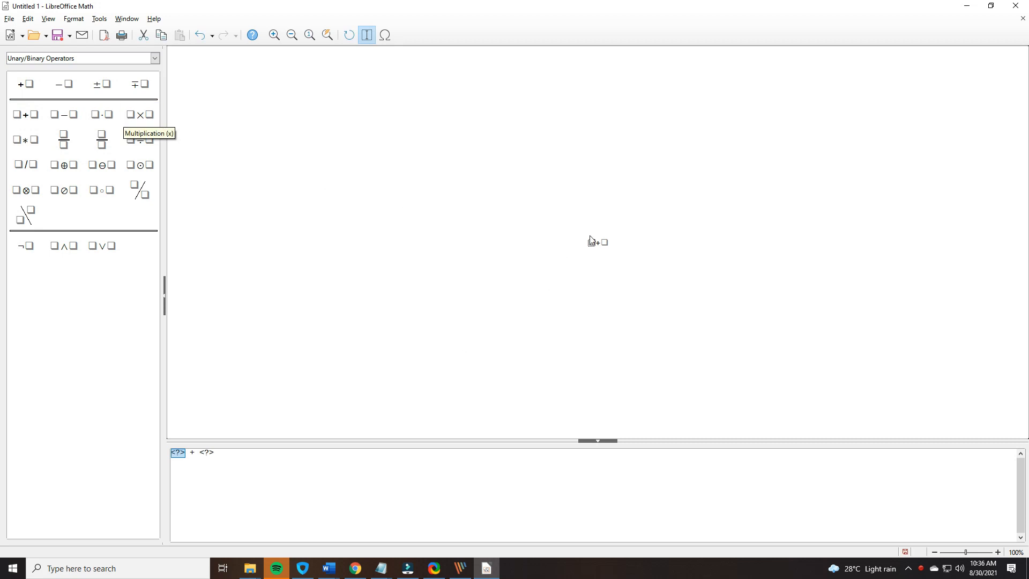
type("5")
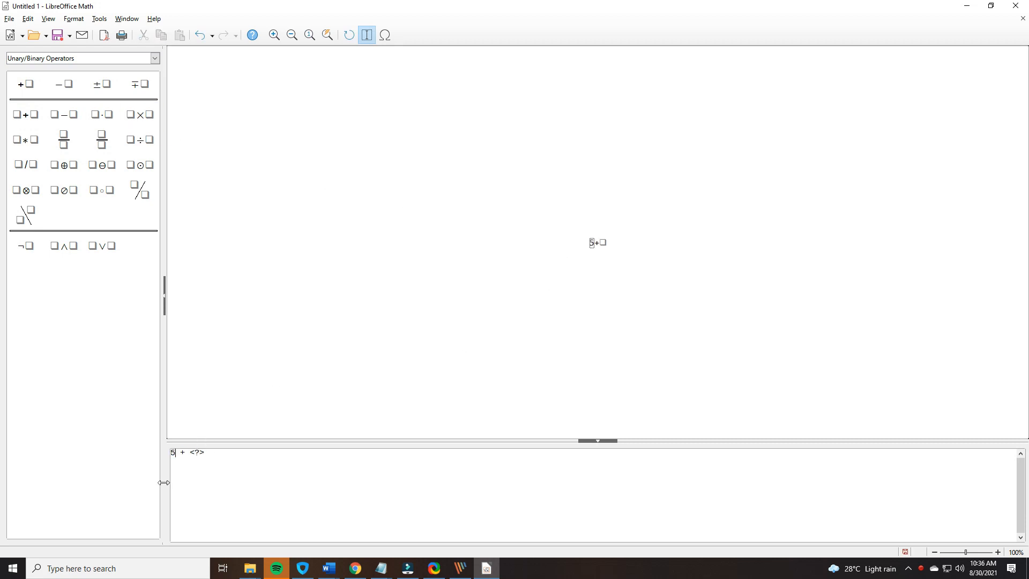
type("002 +")
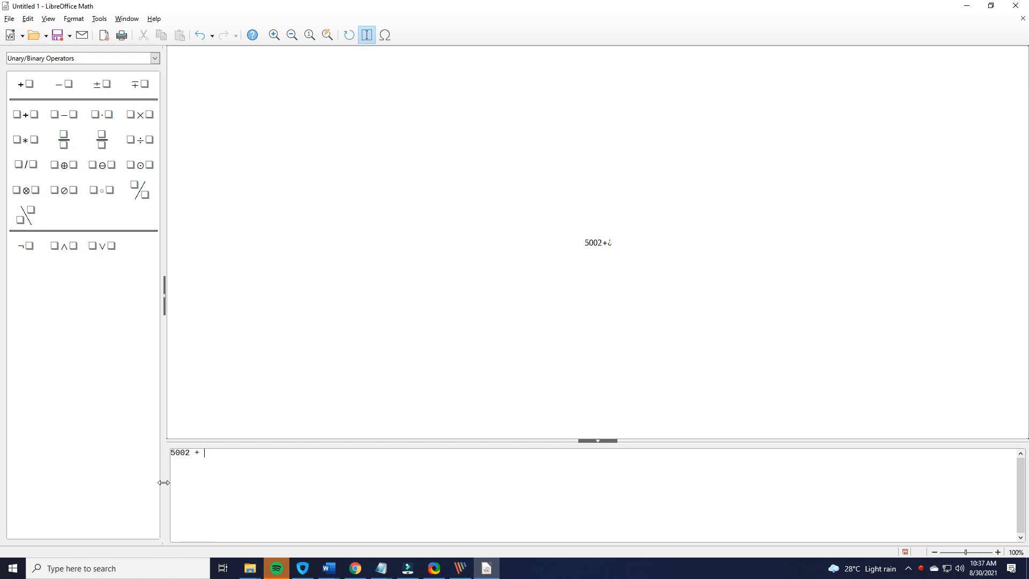
type("2566")
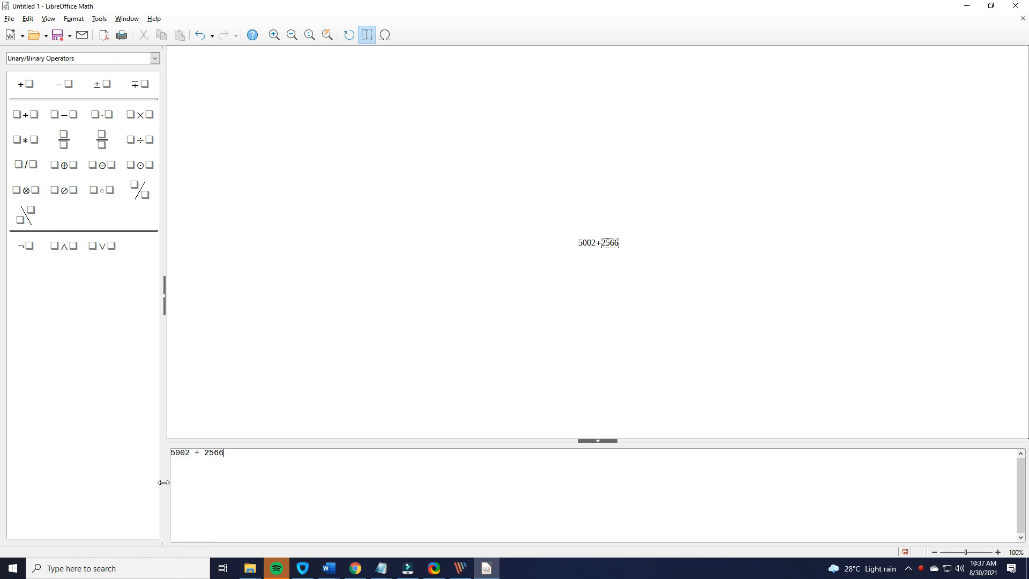
type("=")
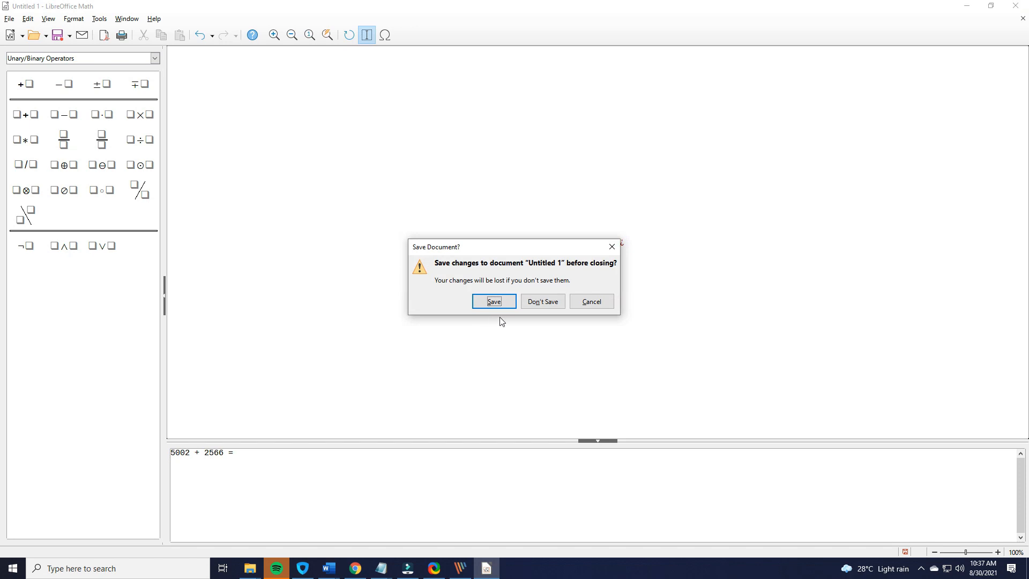
mouse_move(537, 304)
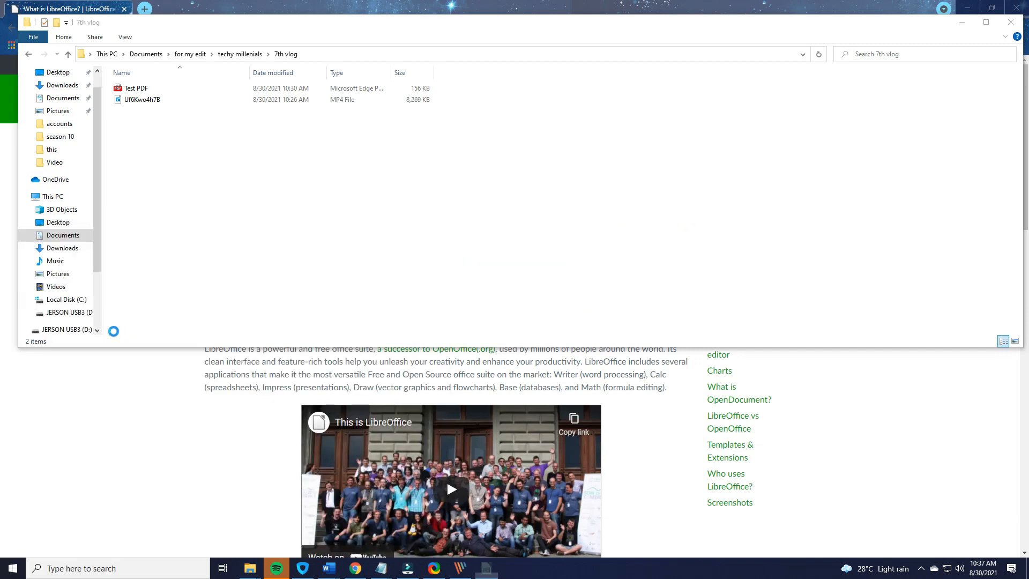
Step: Type sample text into cell A3 of the blank sheet, then close the spreadsheet
left_click(485, 567)
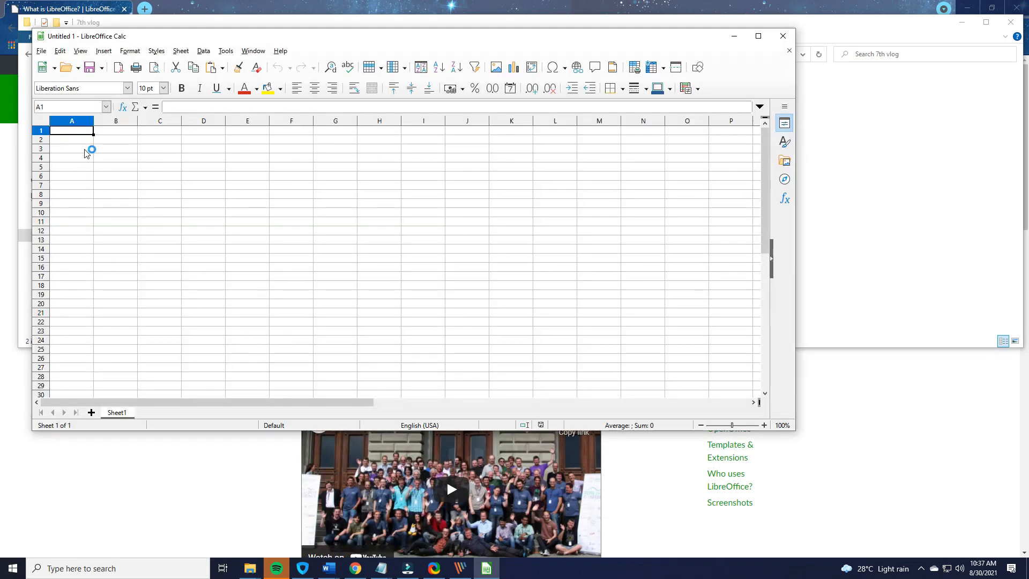
left_click(71, 148)
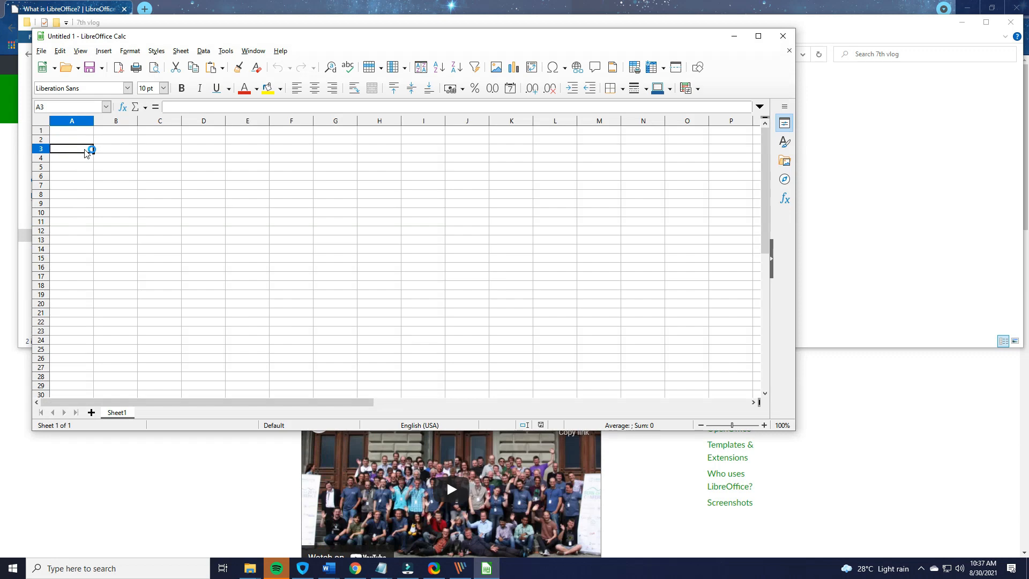
type("usihuashudusa")
left_click(115, 148)
type("idjfijiosjjido")
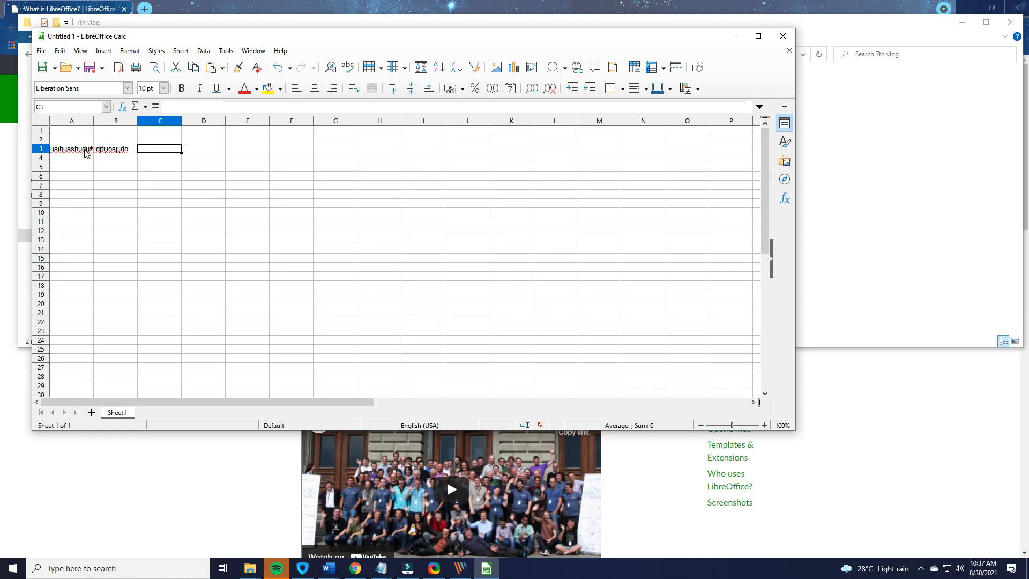
type("ijasdiaojdaisjdoajida")
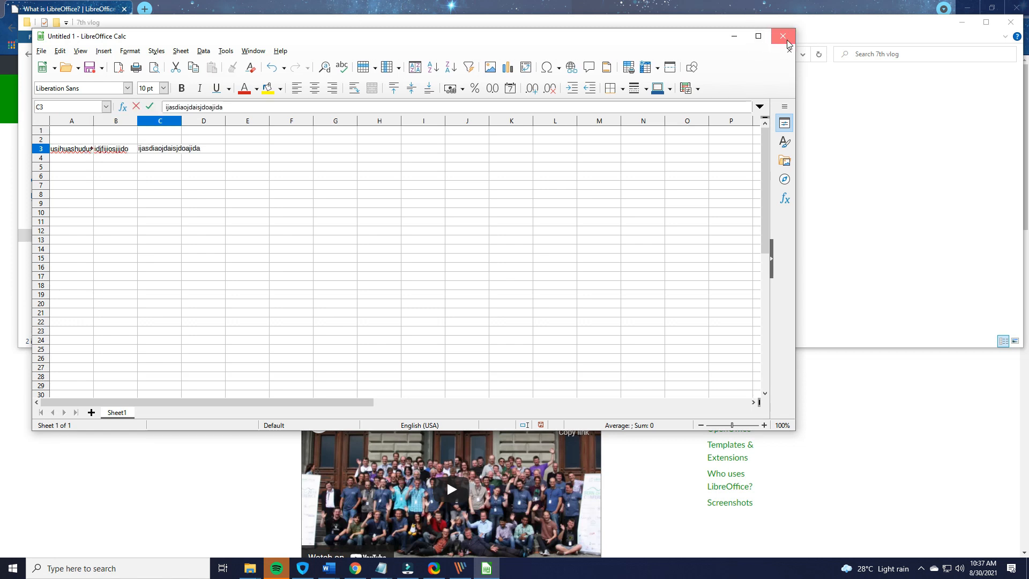
left_click(780, 36)
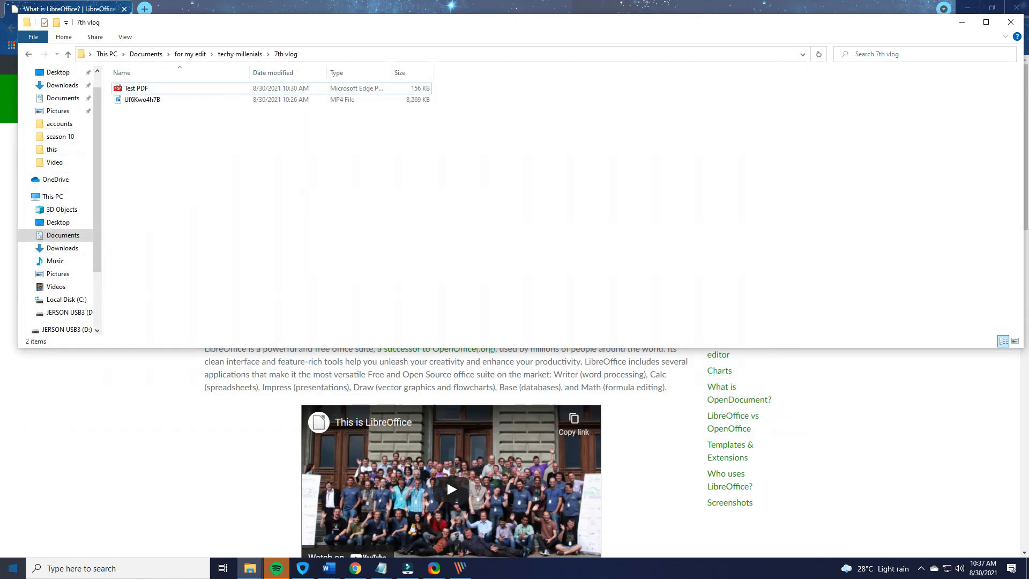
left_click(10, 568)
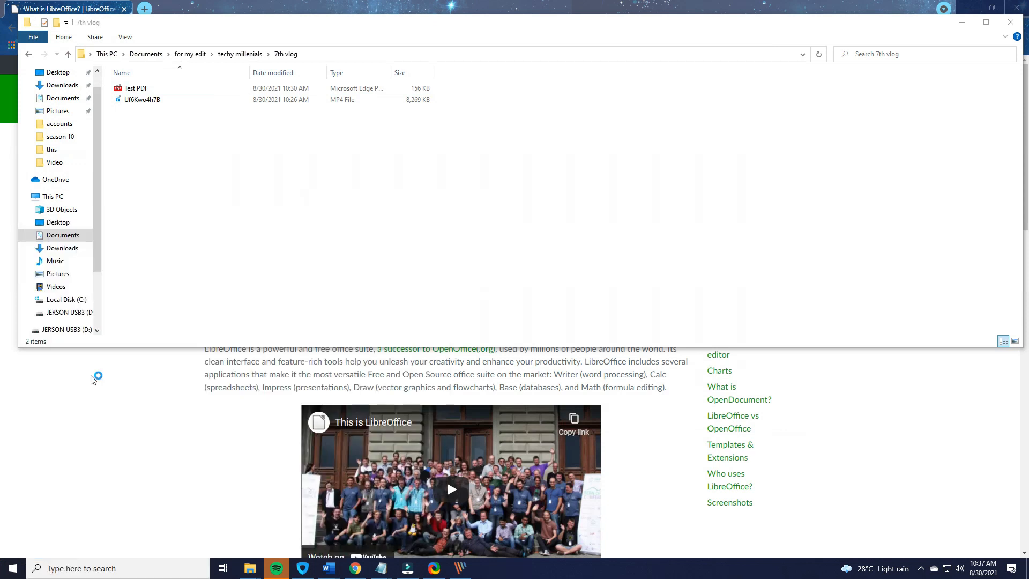
Step: Cancel the Database Wizard, launch Writer, and open Test PDF from the 7th vlog folder
left_click(485, 568)
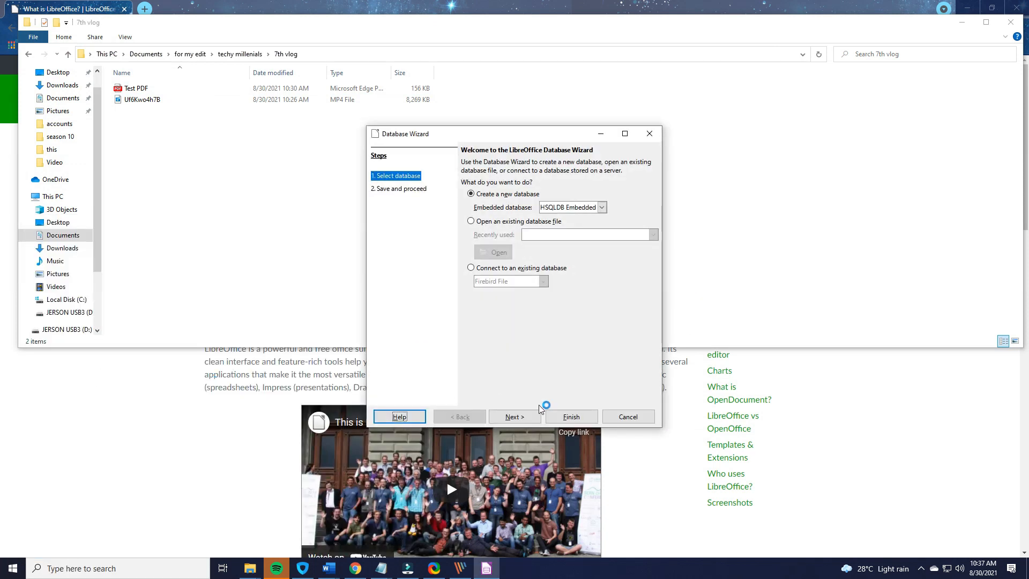
left_click(514, 416)
type("libre")
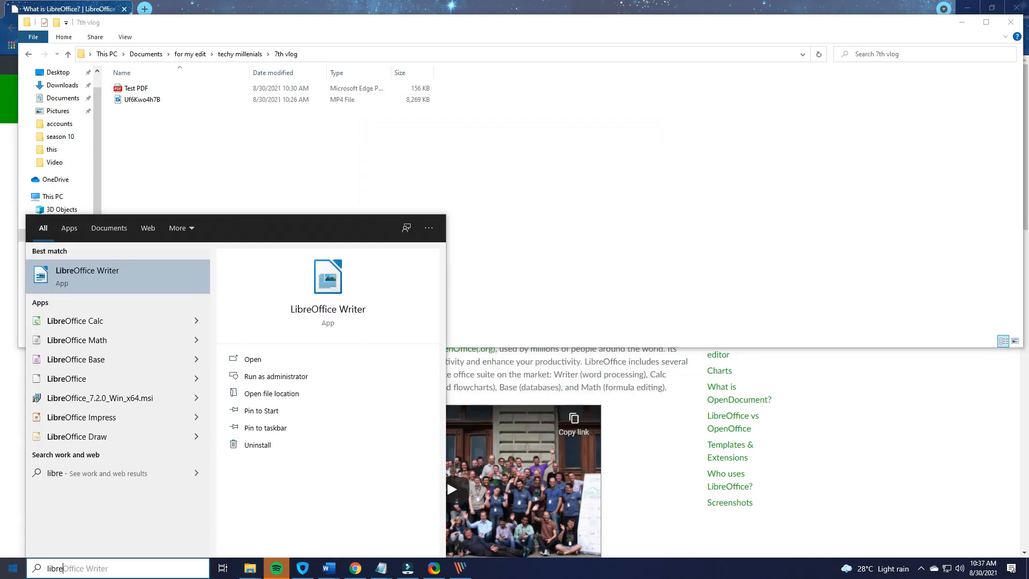
left_click(87, 270)
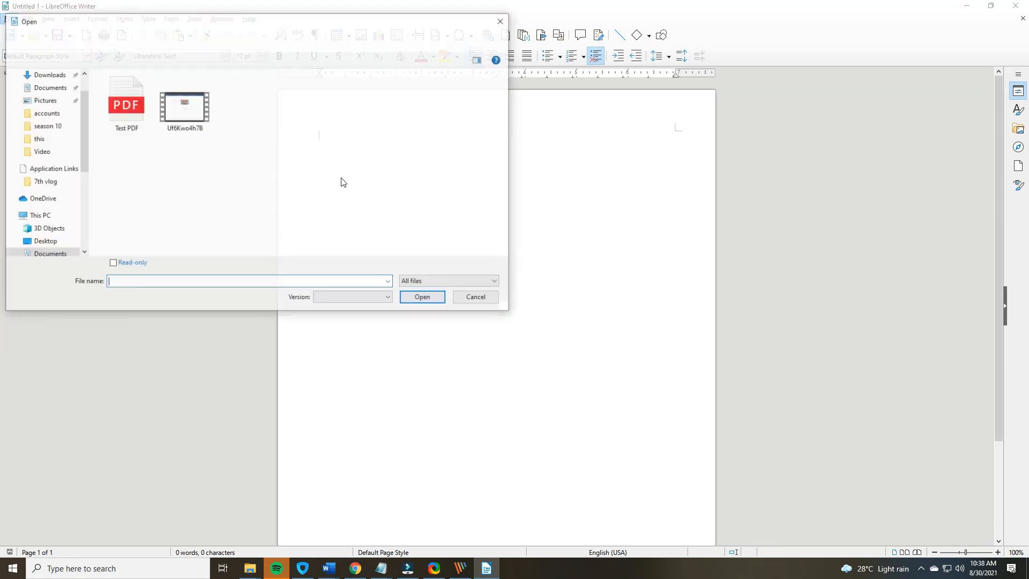
double_click(125, 97)
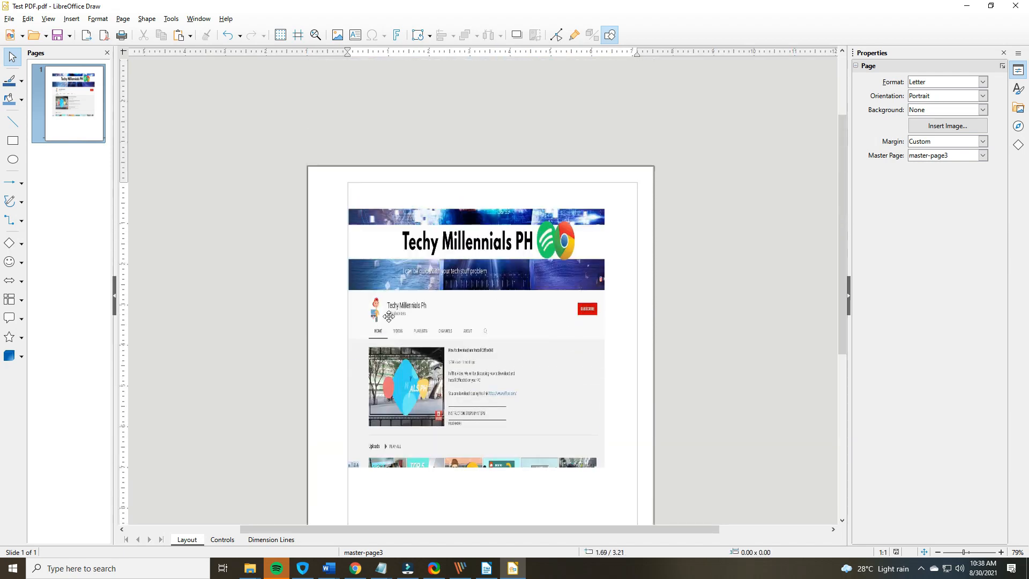
left_click(389, 316)
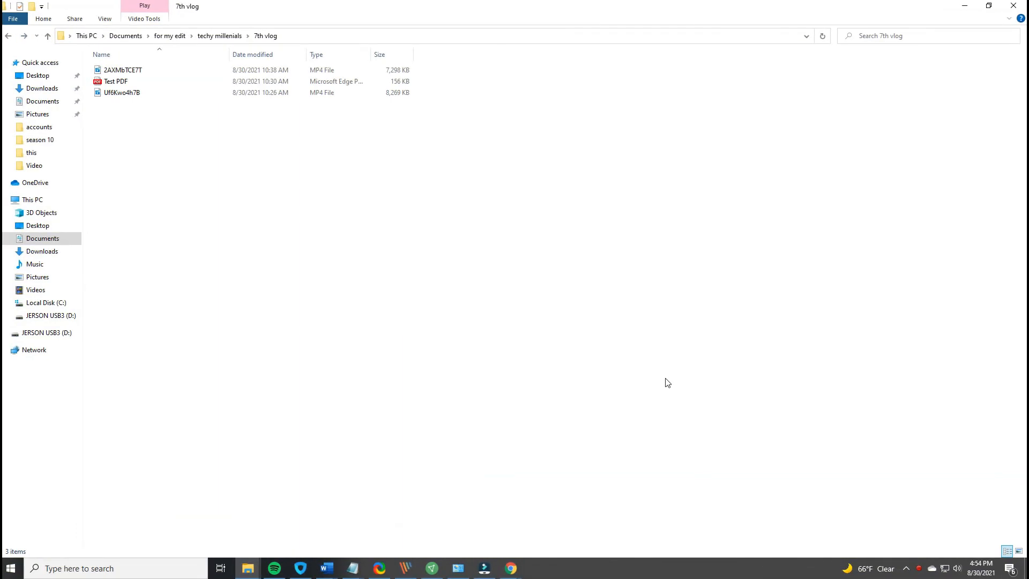
mouse_move(677, 395)
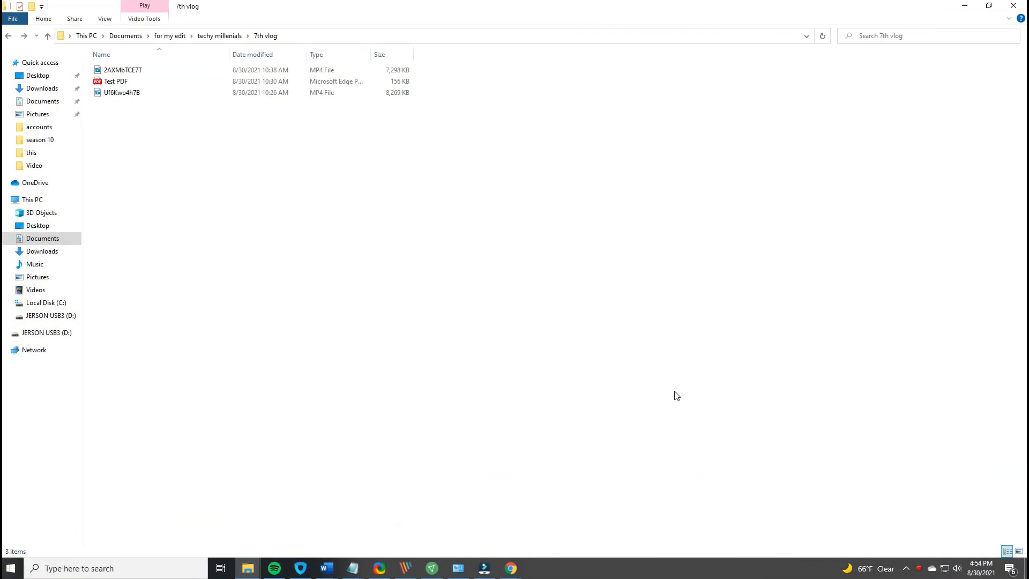
mouse_move(123, 81)
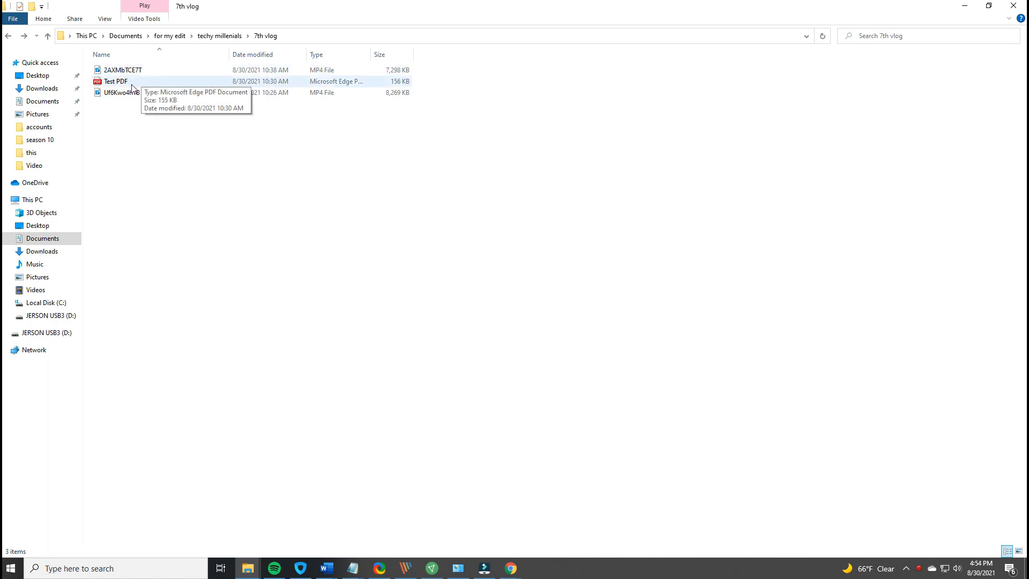
Step: Select Test PDF in the 7th vlog folder and open it in its default viewer
left_click(116, 81)
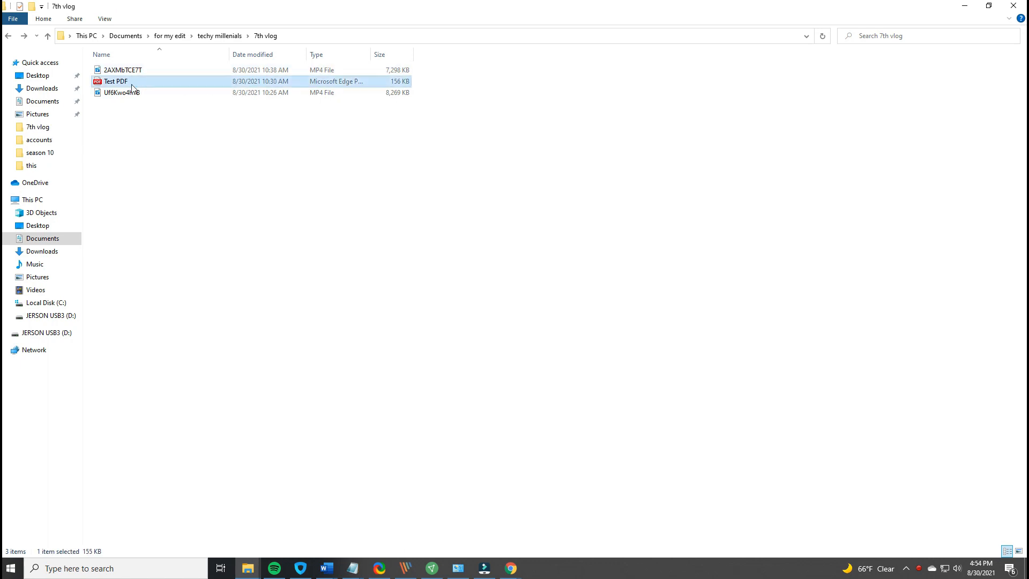
double_click(115, 81)
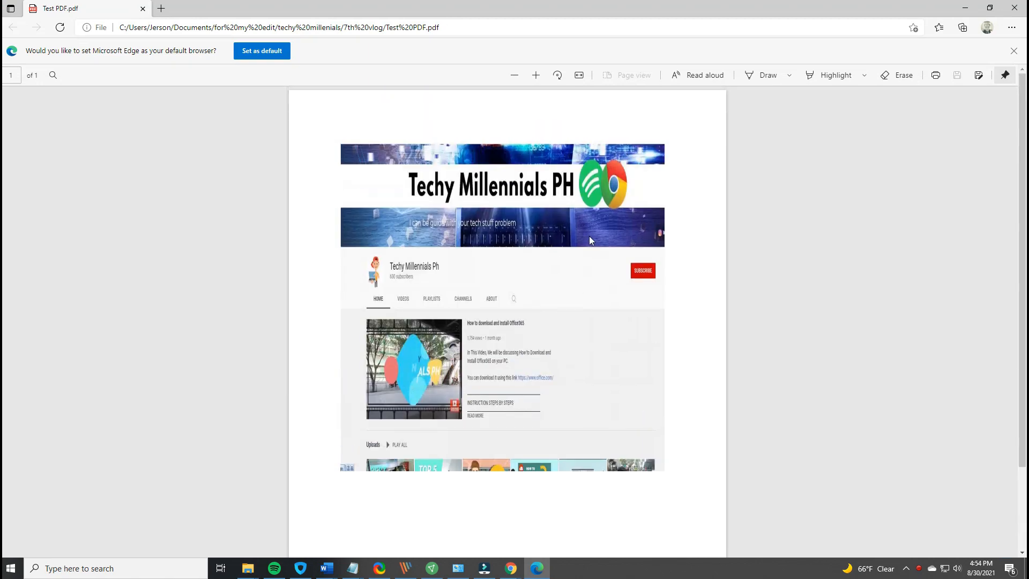
Step: Try Edge's freehand ink and eraser on Test PDF, then preview and cancel printing
scroll("down", 3)
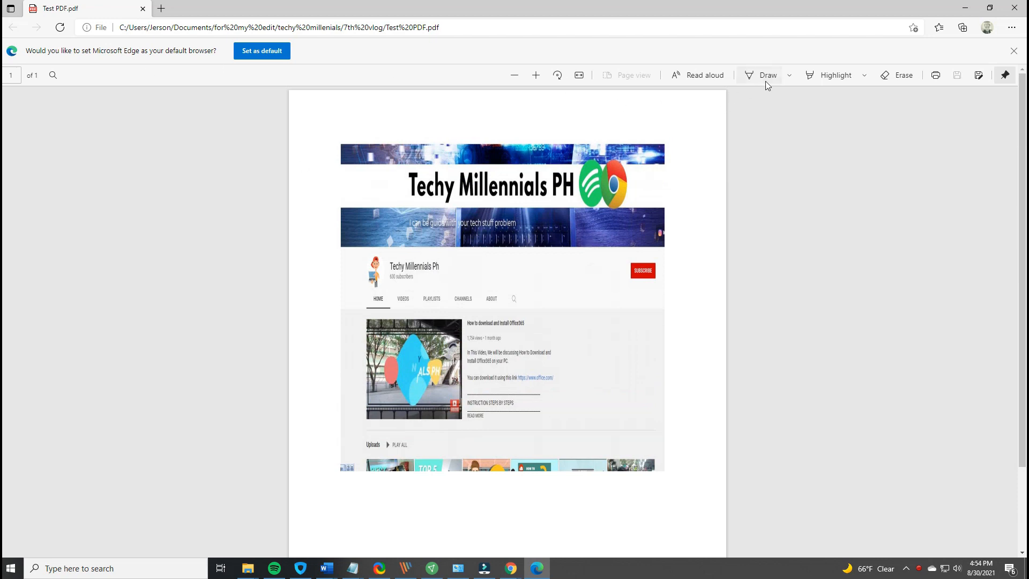
left_click(760, 75)
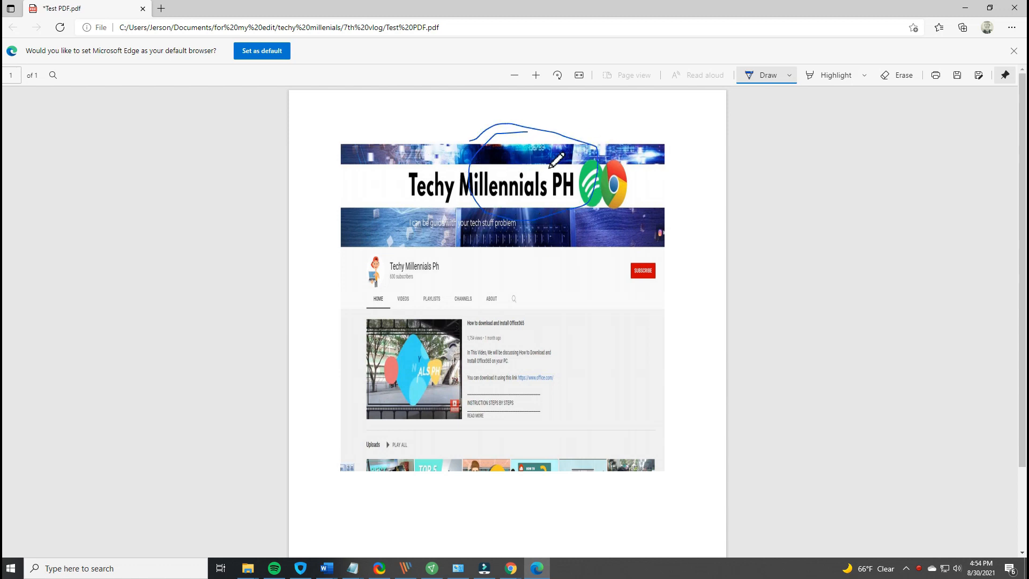
mouse_move(648, 163)
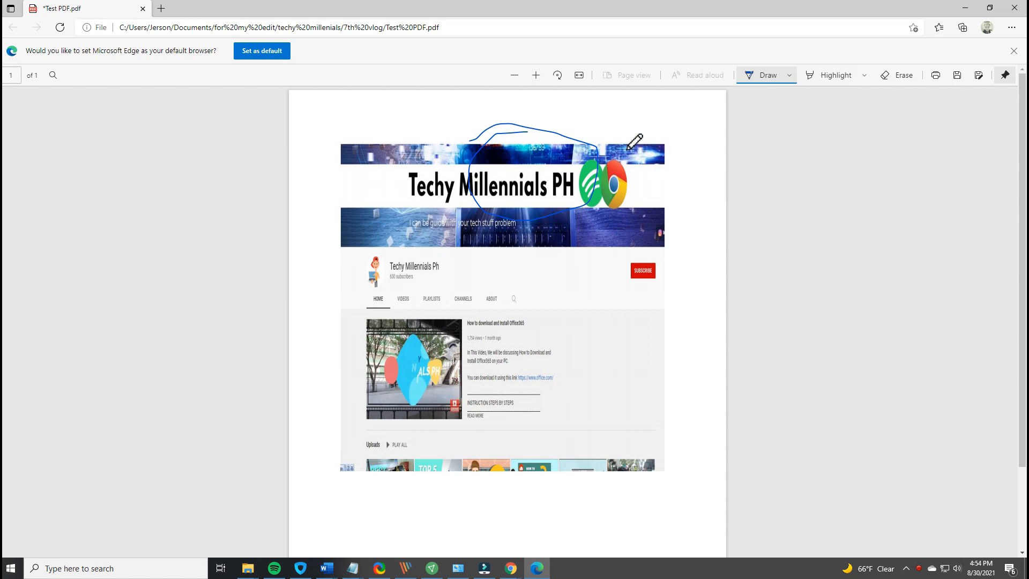
left_click(895, 75)
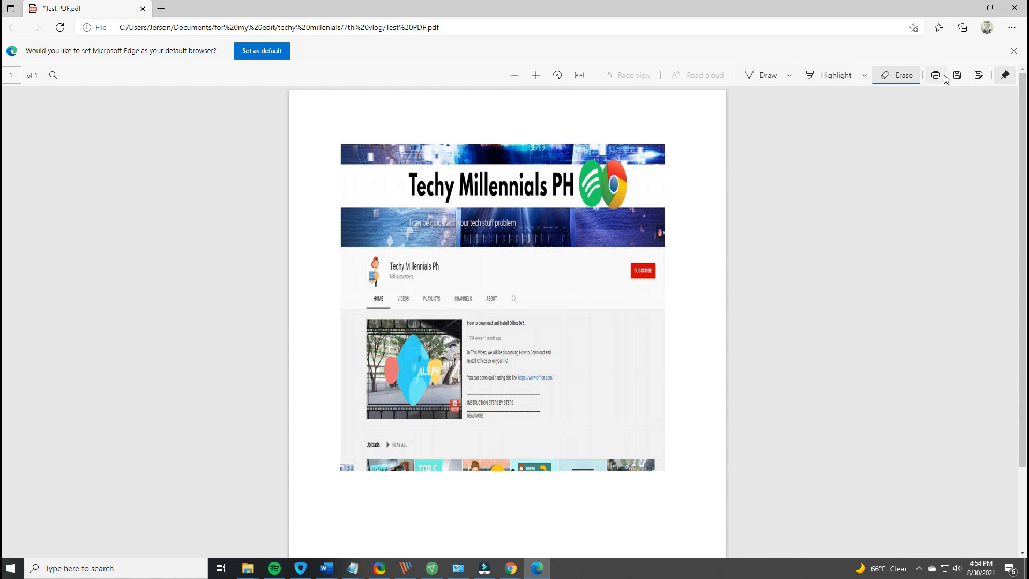
left_click(957, 75)
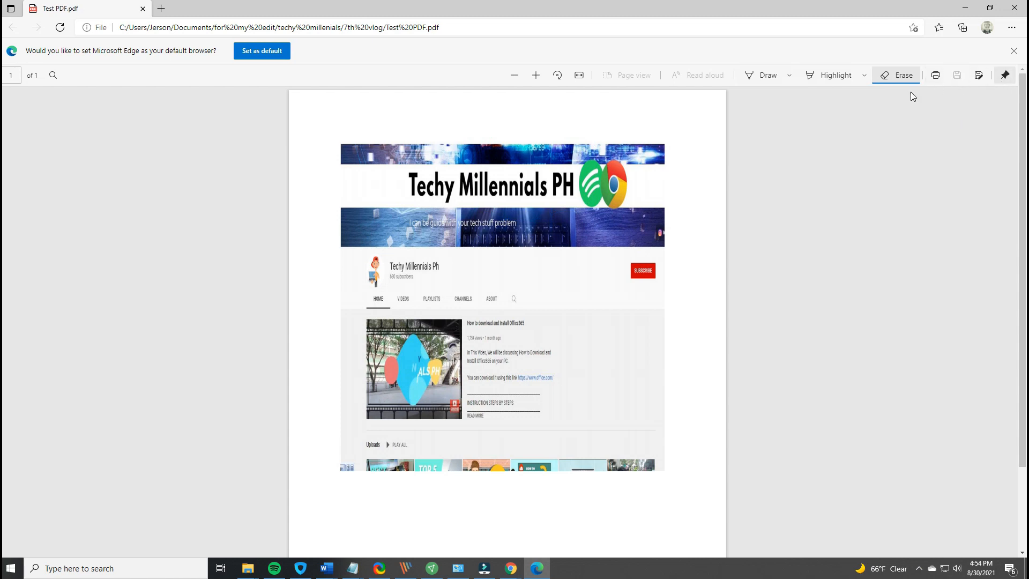
left_click(935, 75)
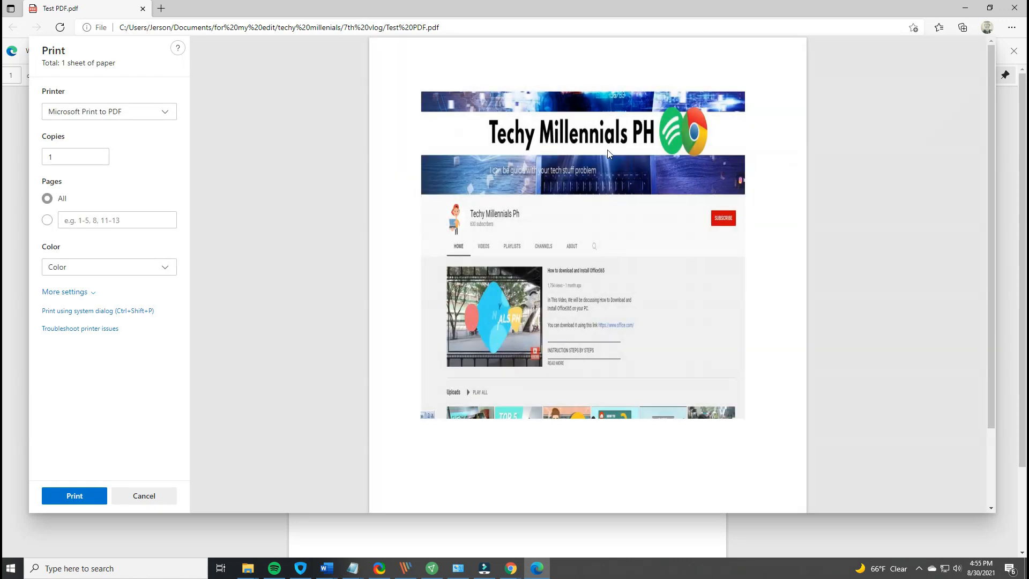
mouse_move(991, 151)
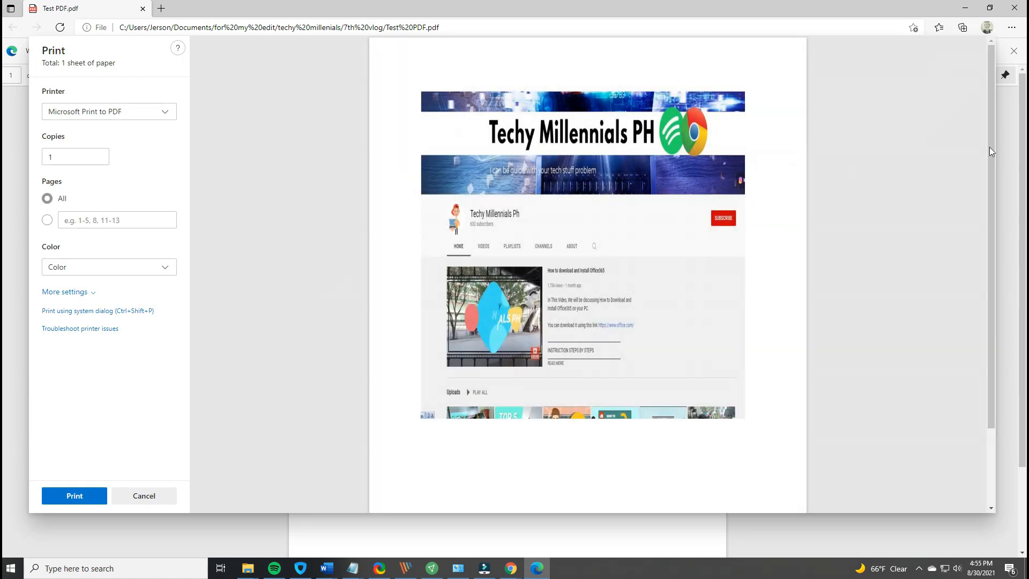
mouse_move(884, 188)
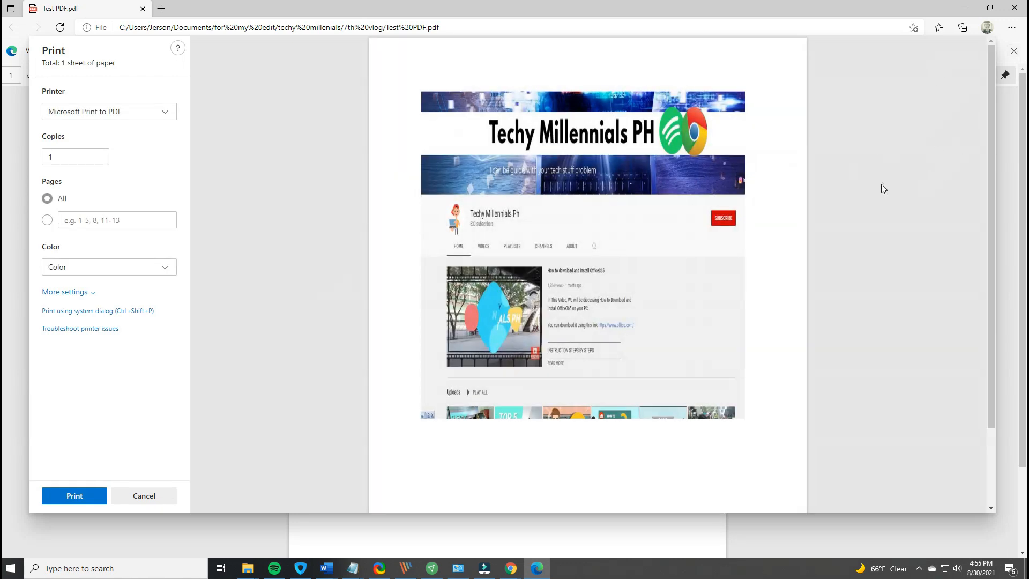
left_click(144, 496)
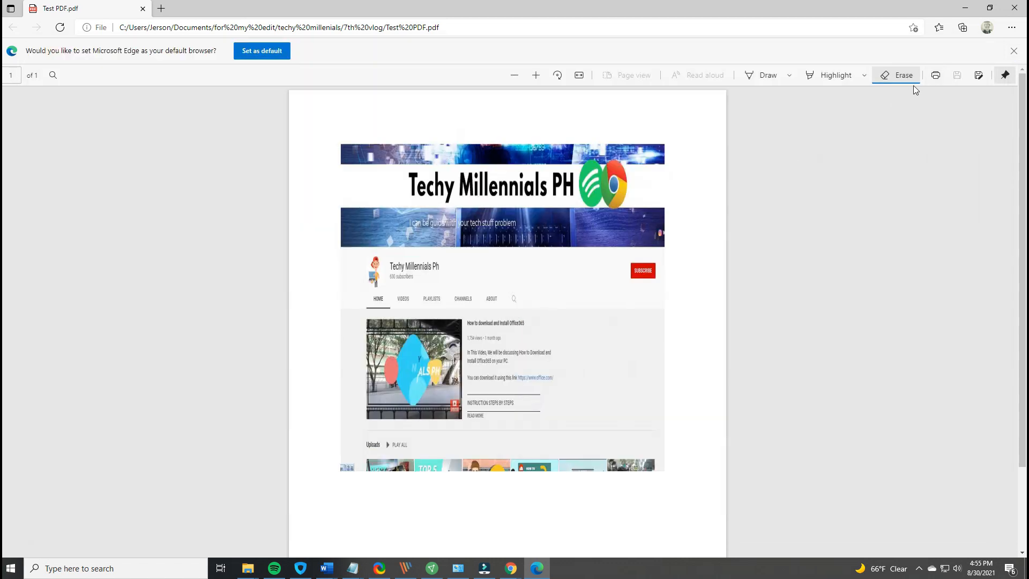
Step: Switch to the highlighter and choose red as the highlight colour
left_click(835, 75)
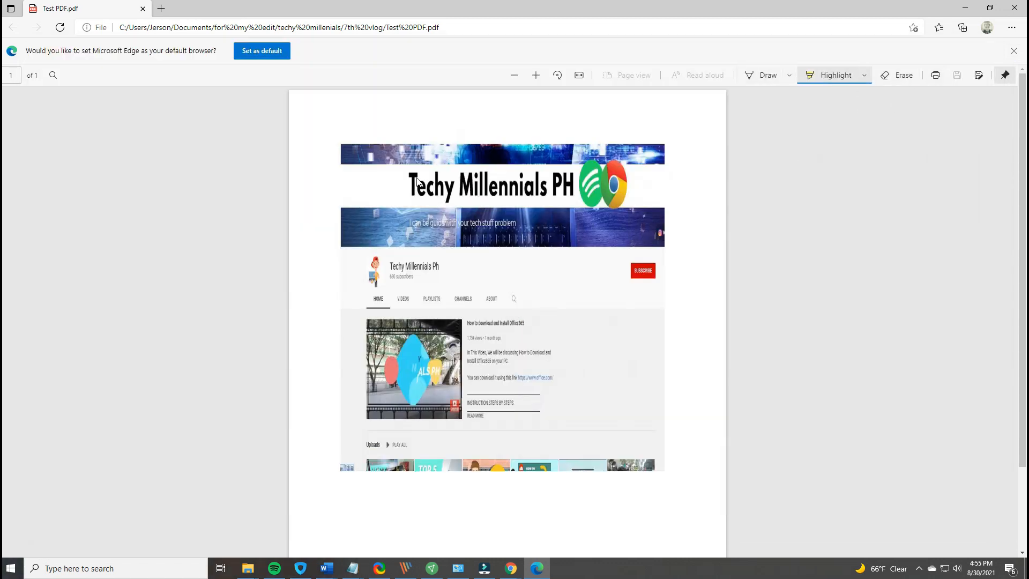
mouse_move(863, 80)
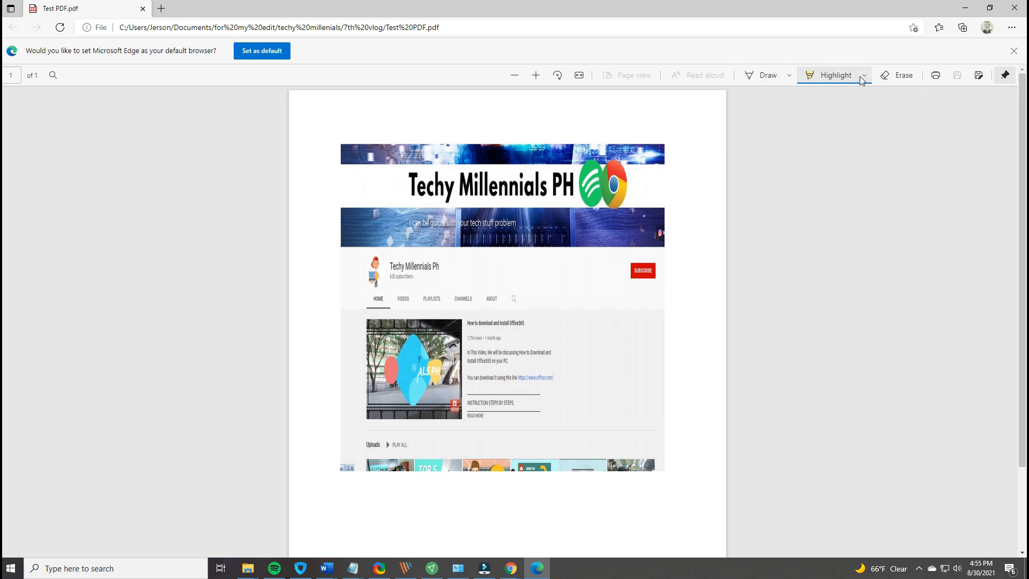
left_click(863, 75)
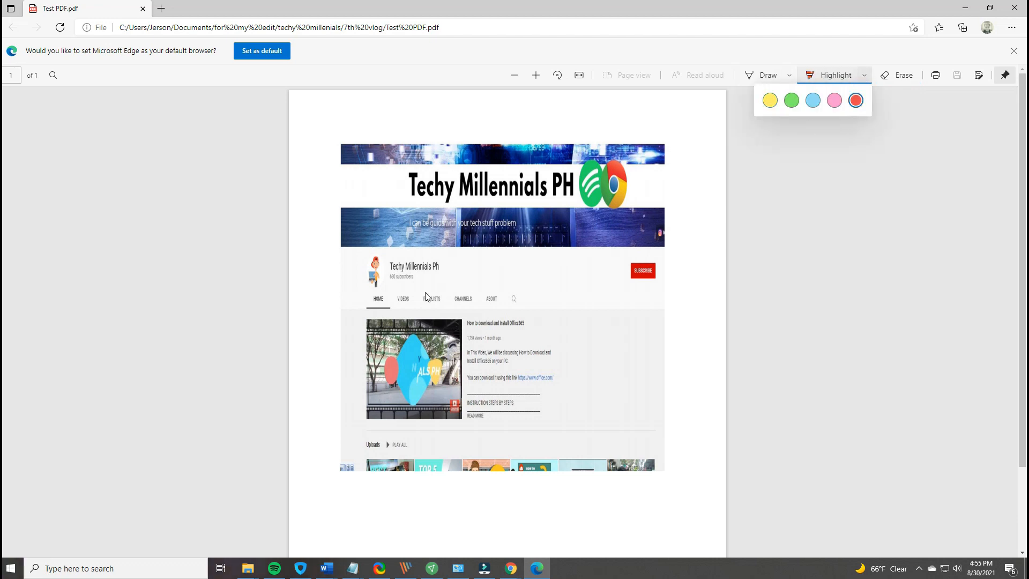
left_click(373, 444)
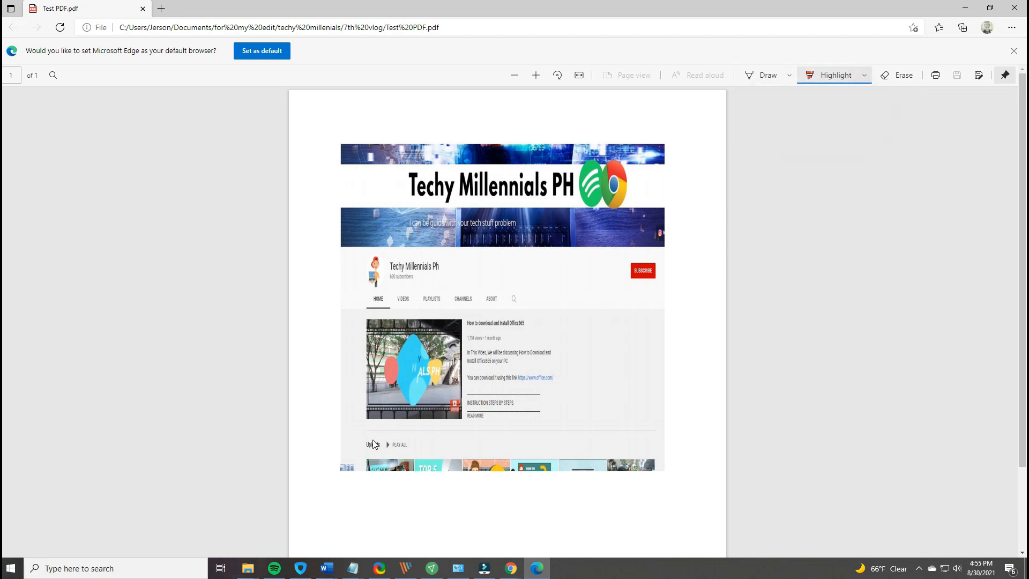
mouse_move(582, 117)
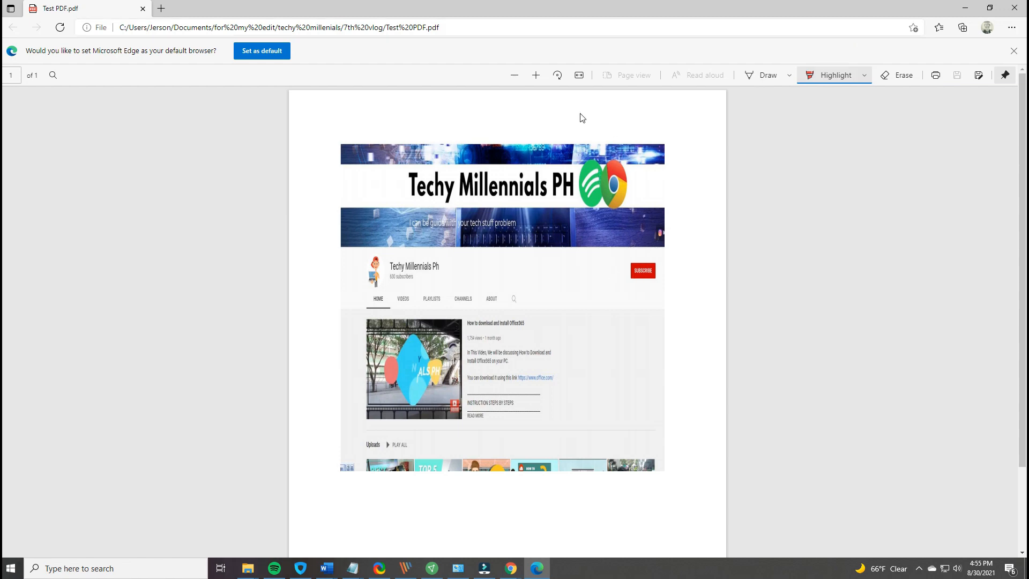
left_click(557, 74)
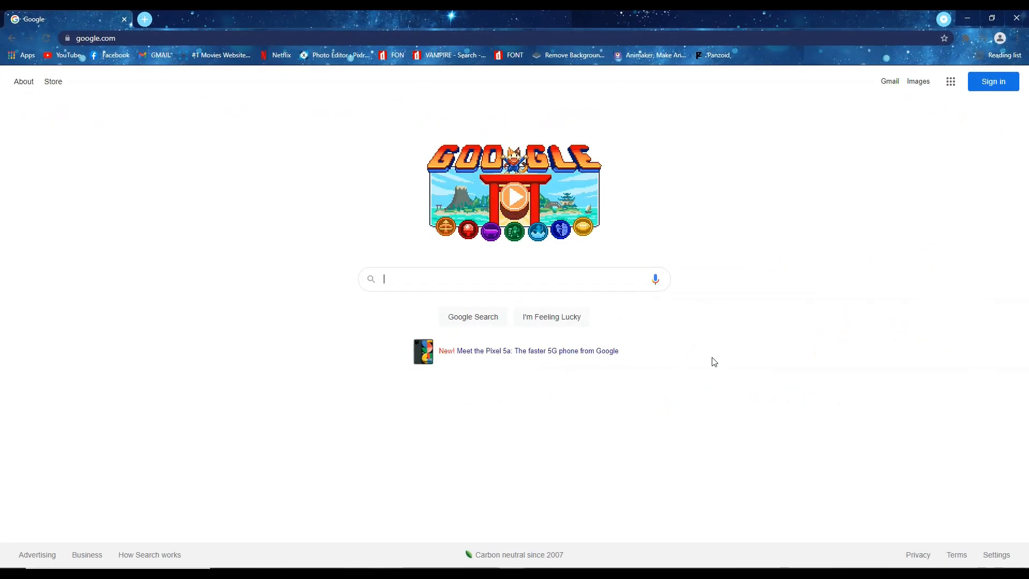
Step: Search Google for 'adobe pdf reader' and open Adobe's Acrobat Reader DC page
type("Adobe")
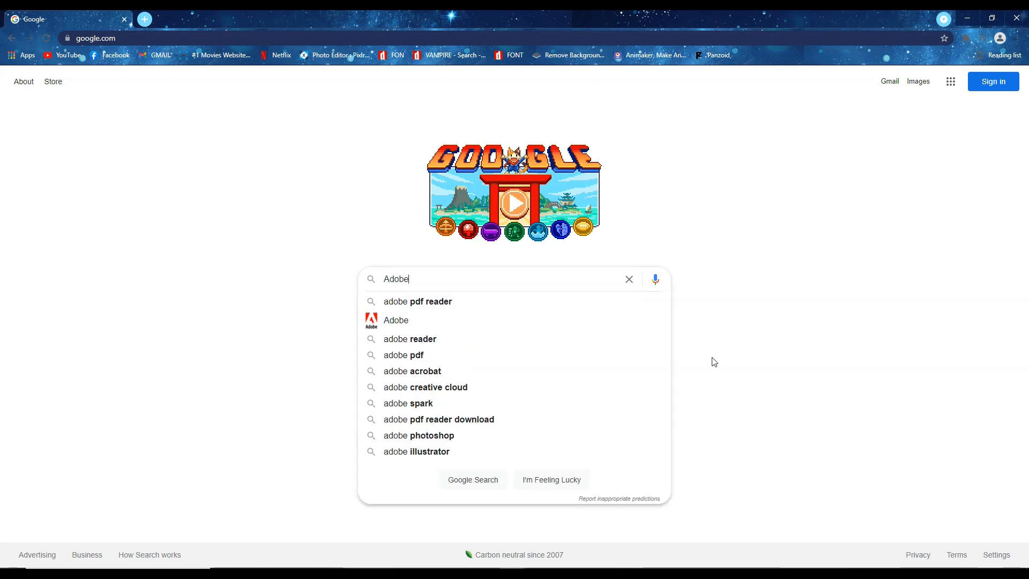
left_click(417, 301)
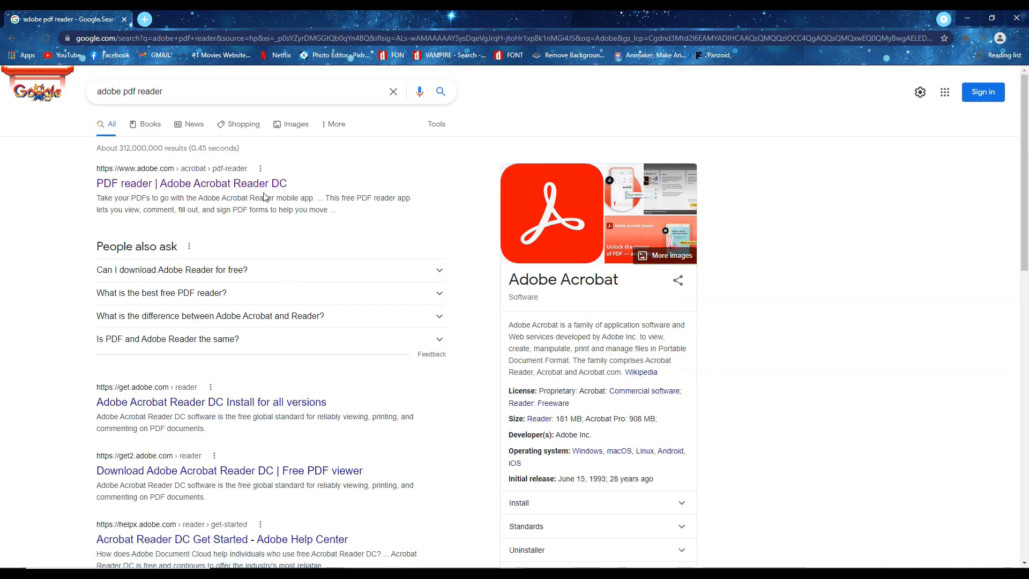
left_click(191, 183)
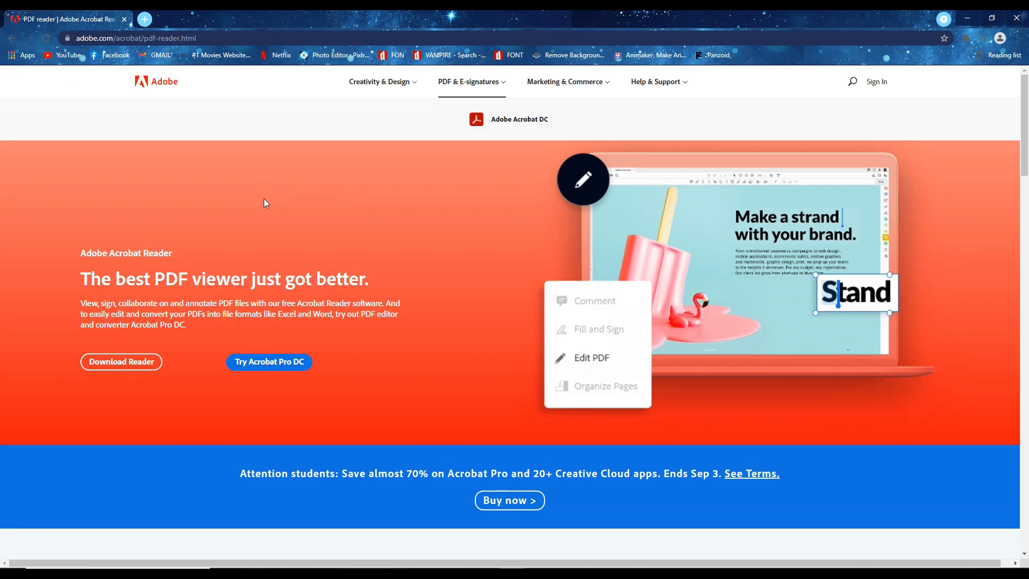
Step: Scroll through the Acrobat Reader page and go to its Download Reader page
scroll("down", 3)
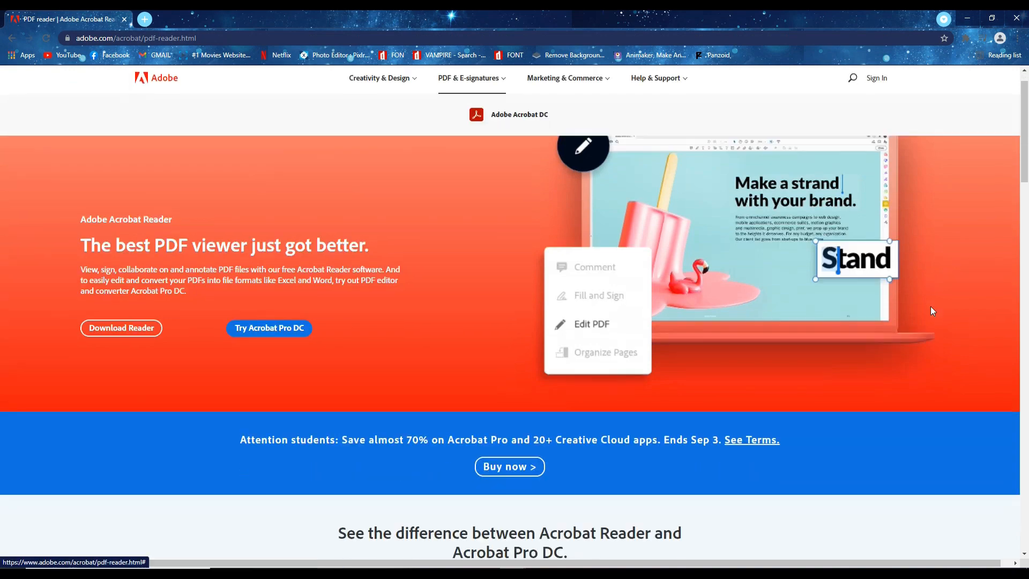
scroll("down", 3)
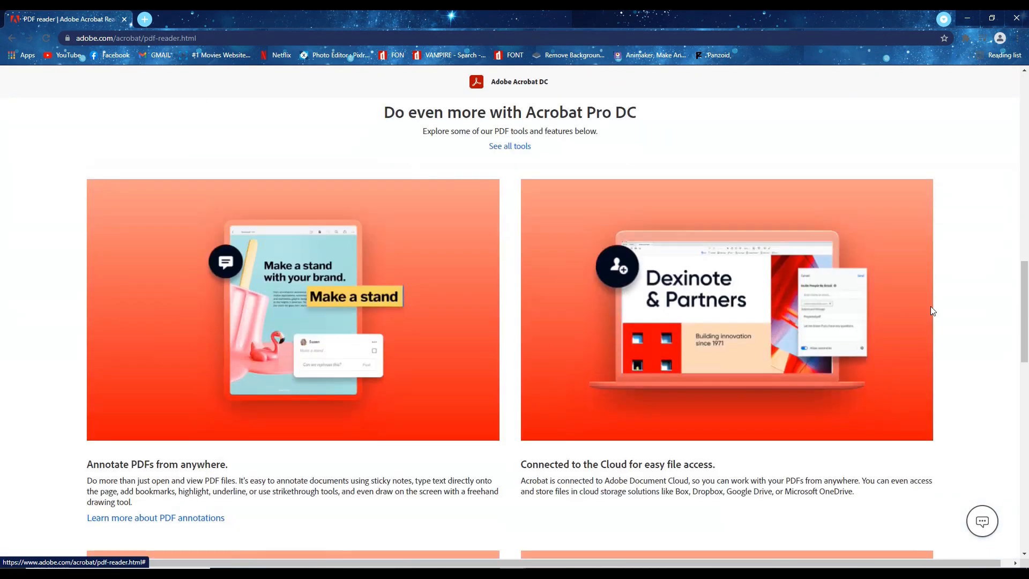
scroll("down", 3)
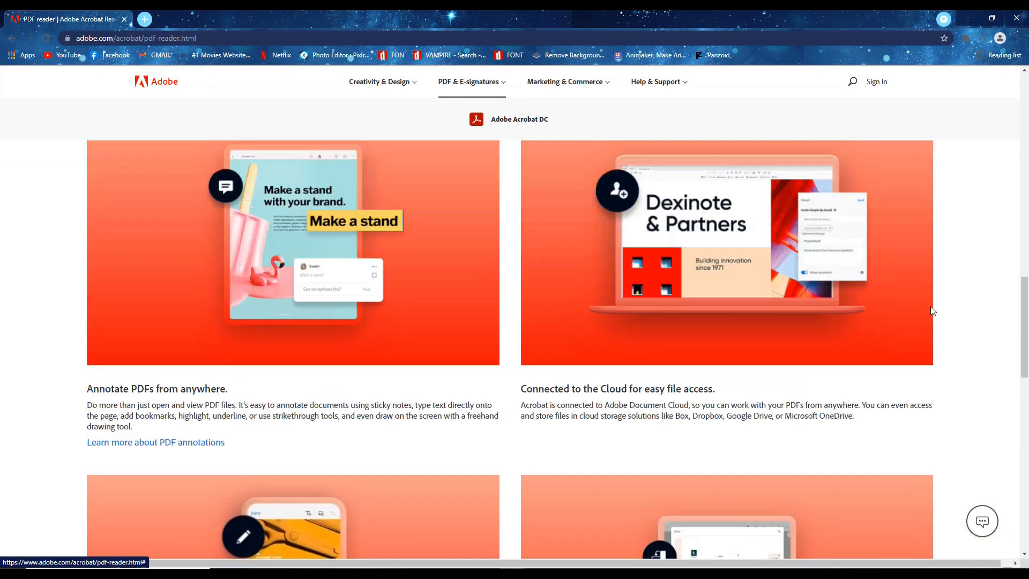
scroll("down", 3)
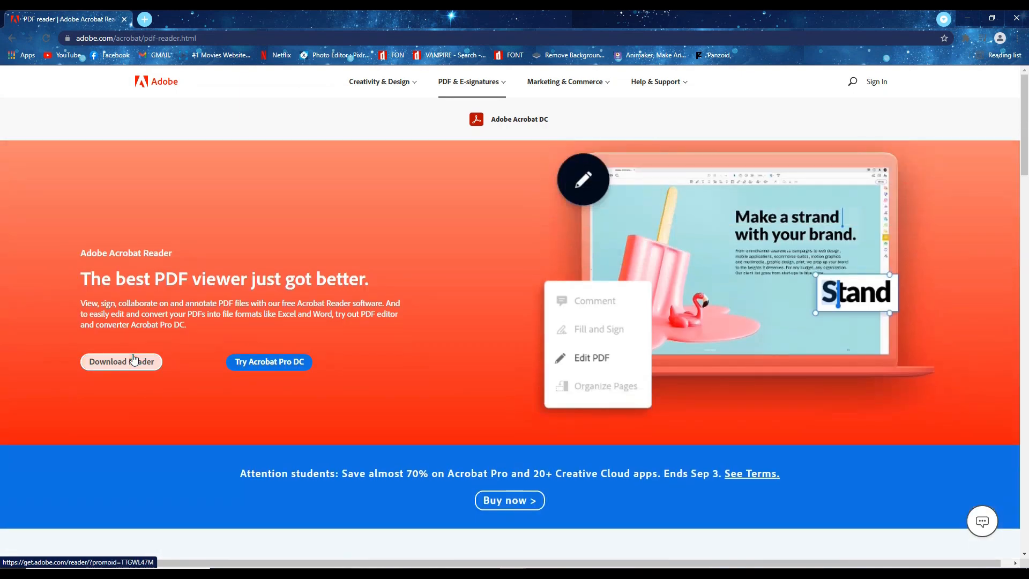
left_click(122, 361)
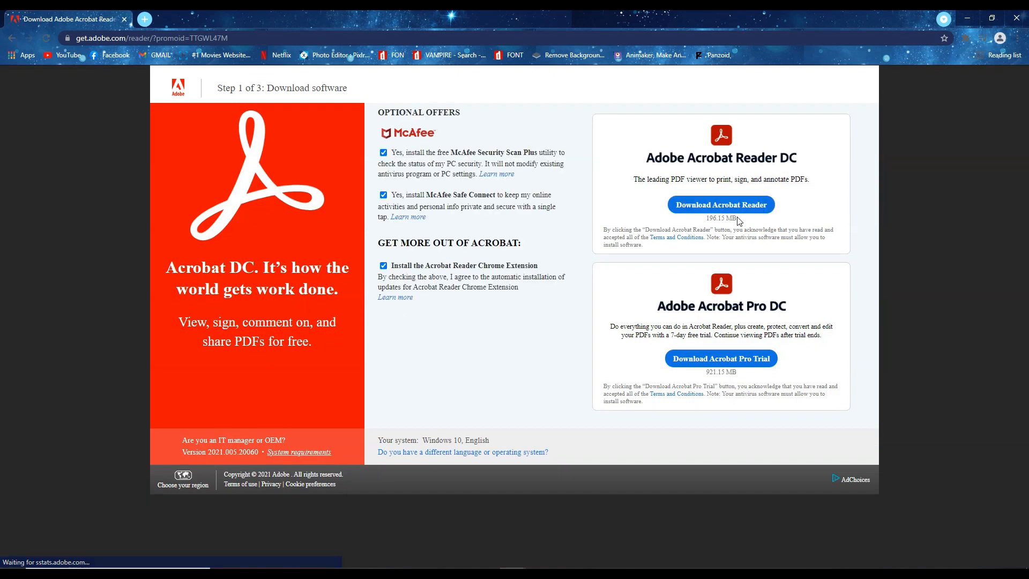
mouse_move(747, 209)
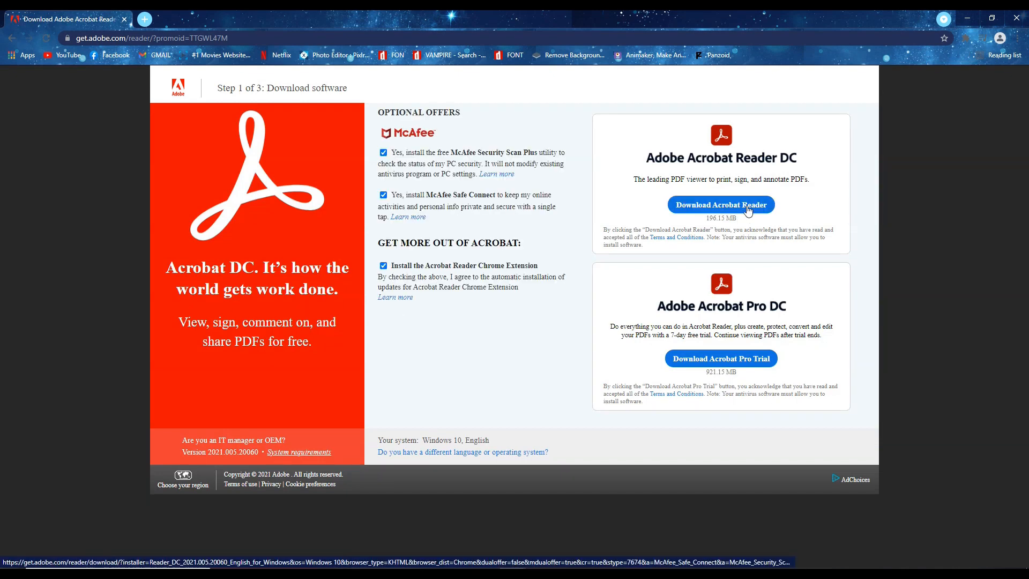
Step: Download the Adobe Acrobat Reader DC installer through Internet Download Manager
left_click(721, 205)
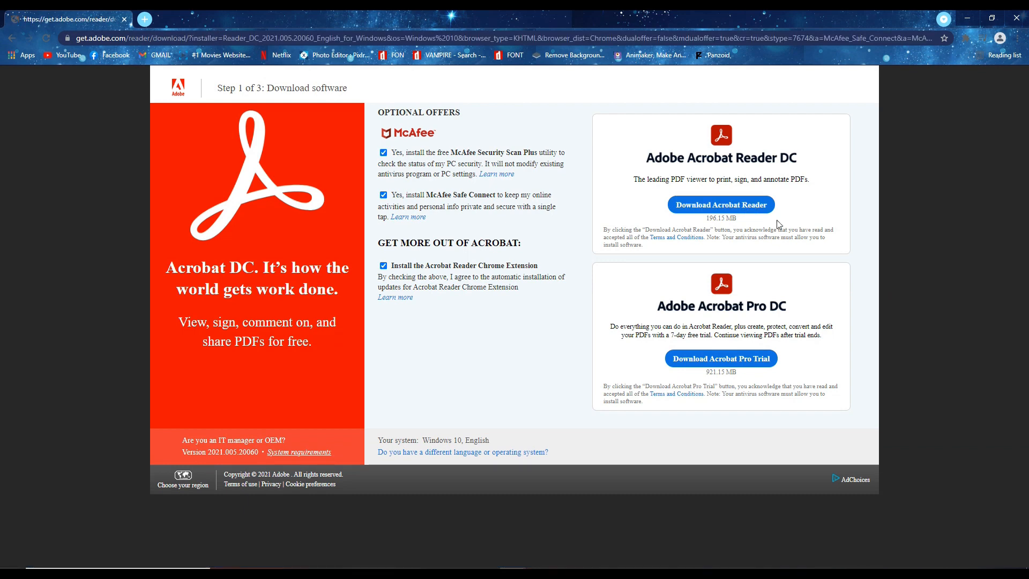
left_click(721, 204)
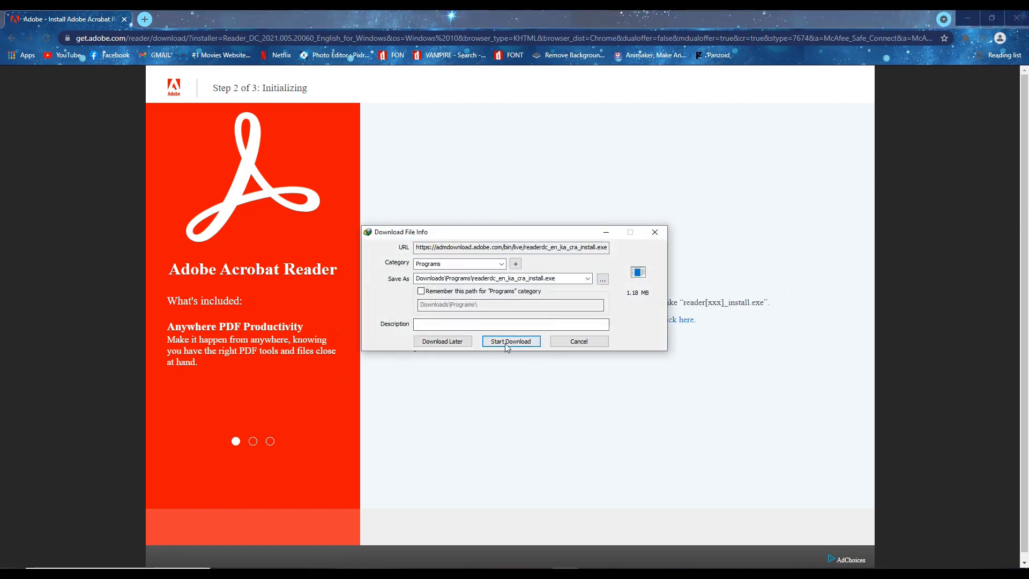
left_click(510, 341)
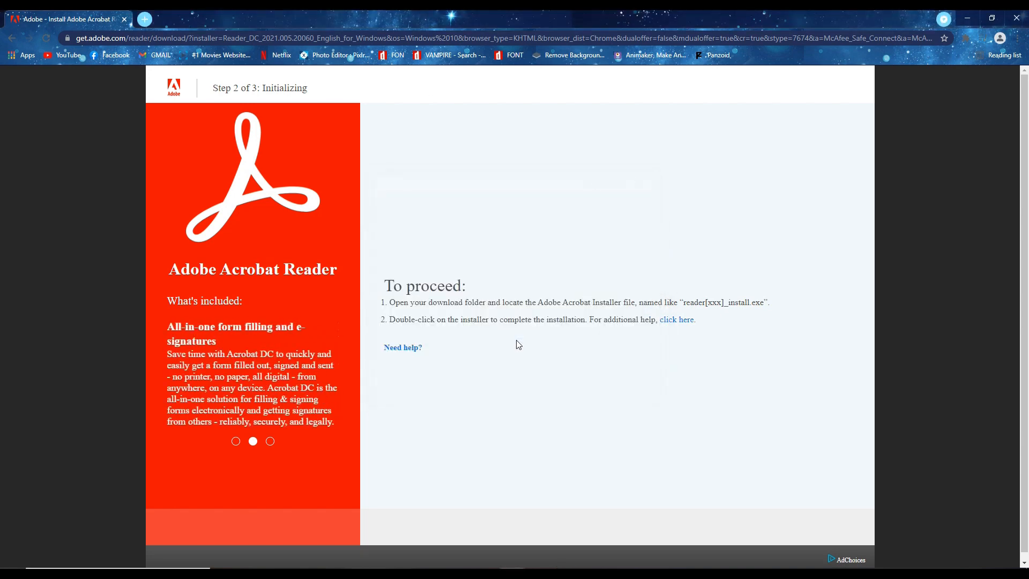
mouse_move(524, 345)
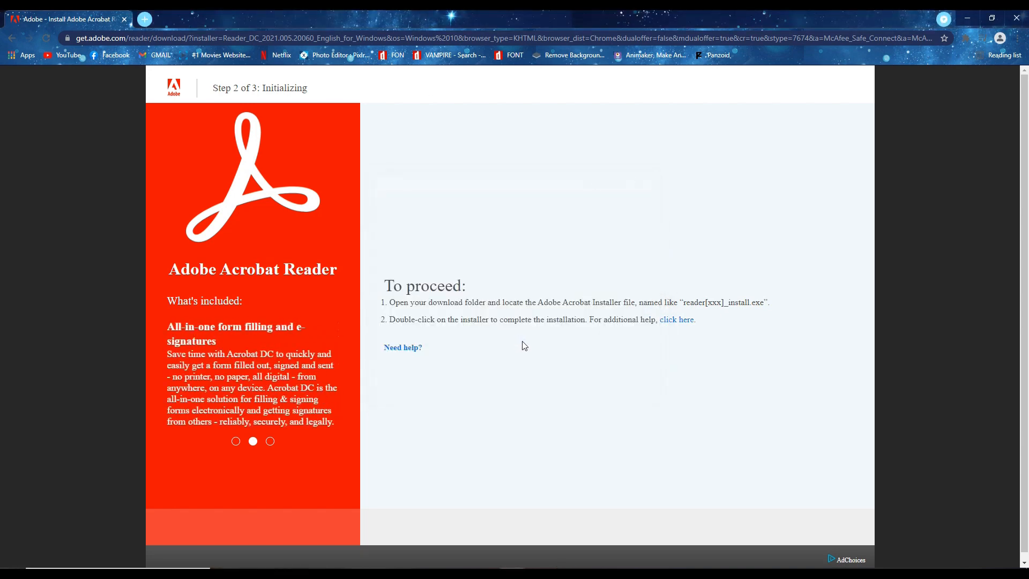
mouse_move(330, 534)
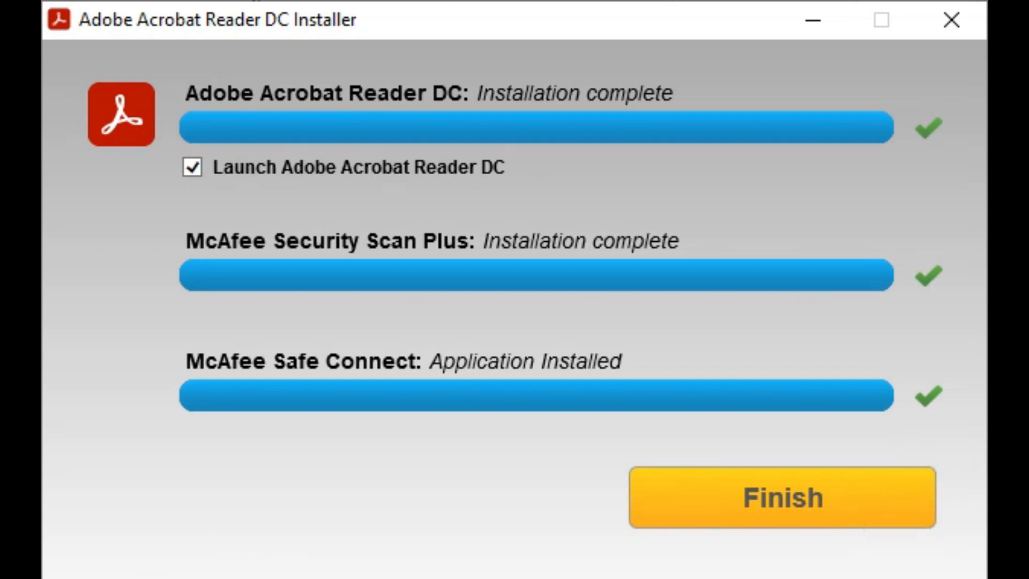
Step: Finish the Reader installation and open Test PDF from the 7th vlog folder
left_click(780, 499)
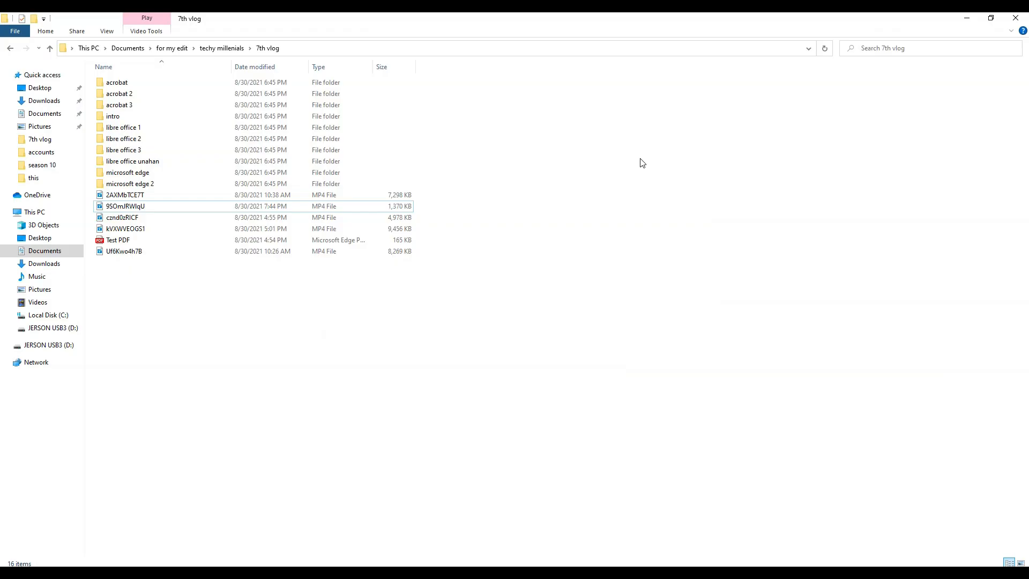
mouse_move(169, 335)
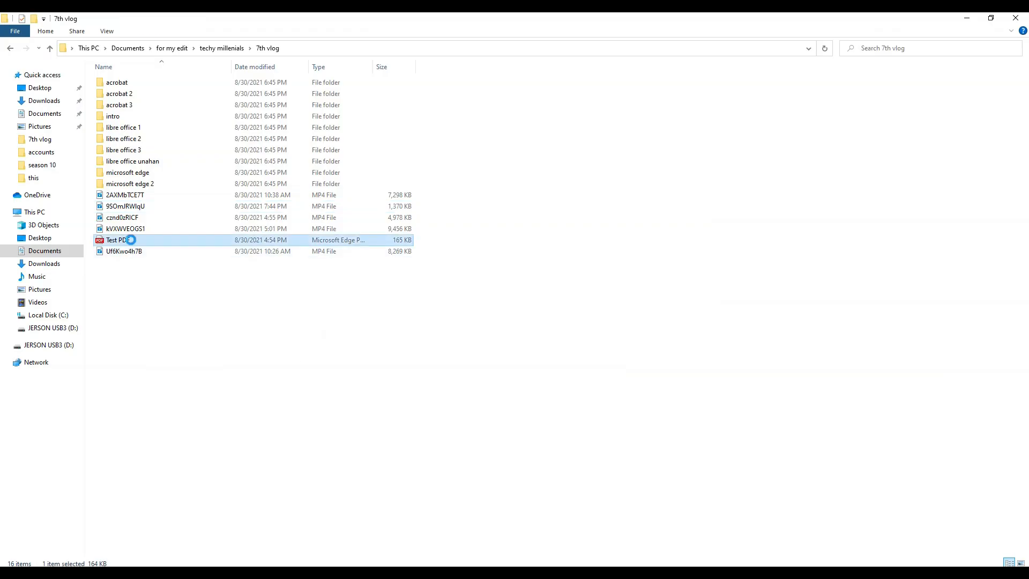
right_click(115, 240)
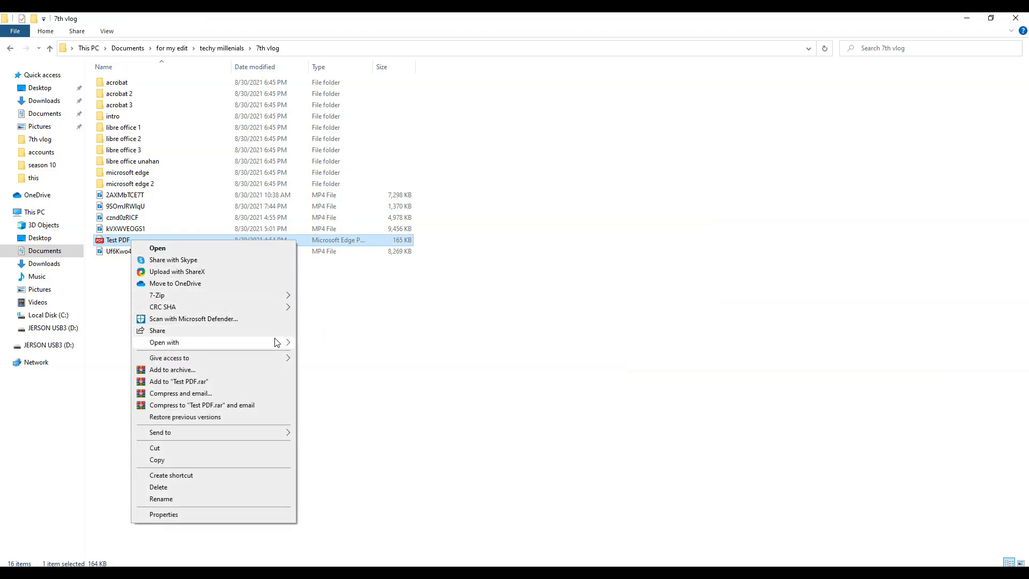
left_click(344, 348)
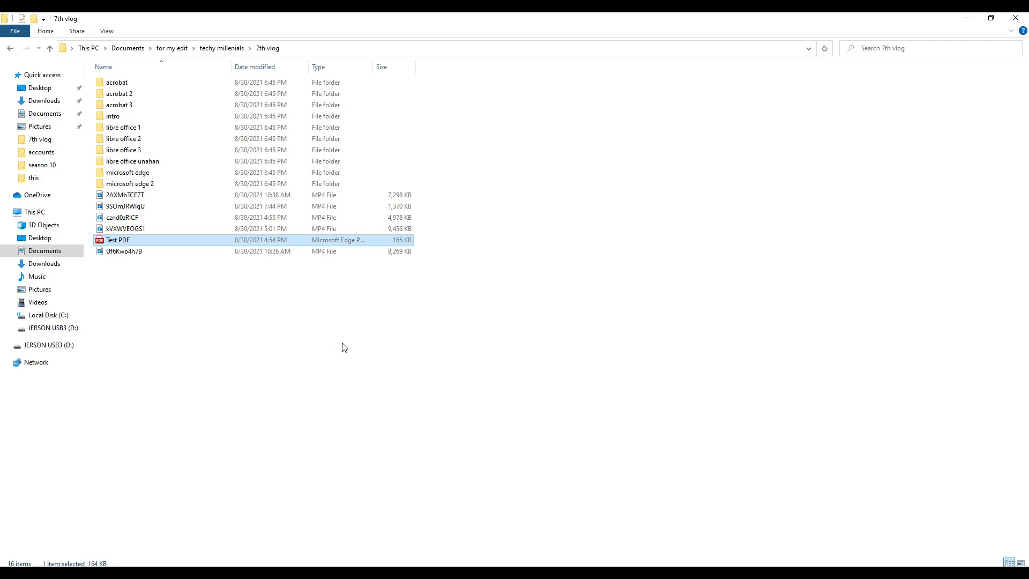
double_click(118, 239)
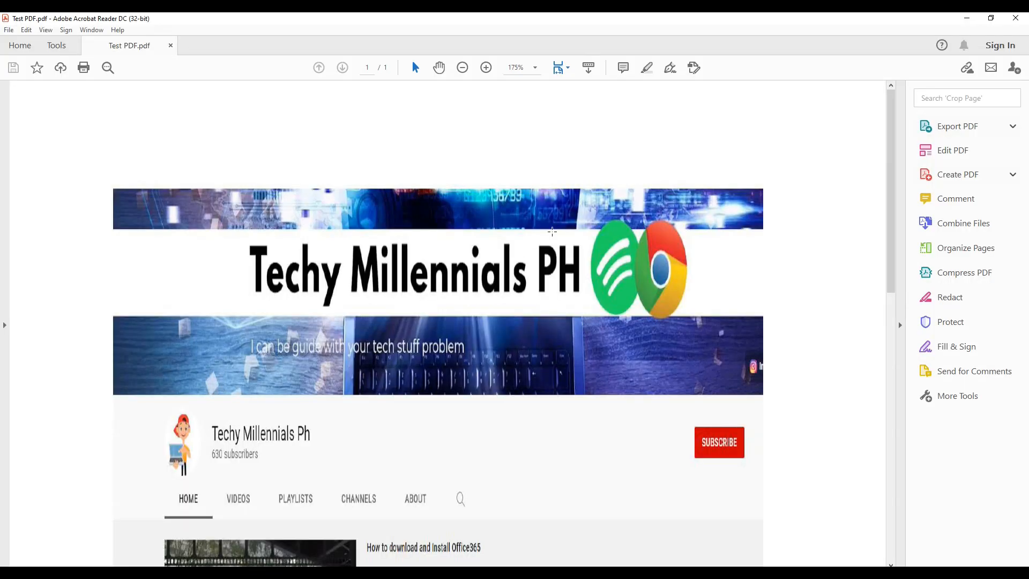
Step: Scroll down Test PDF to the Office365 video description and Uploads row
scroll("down", 3)
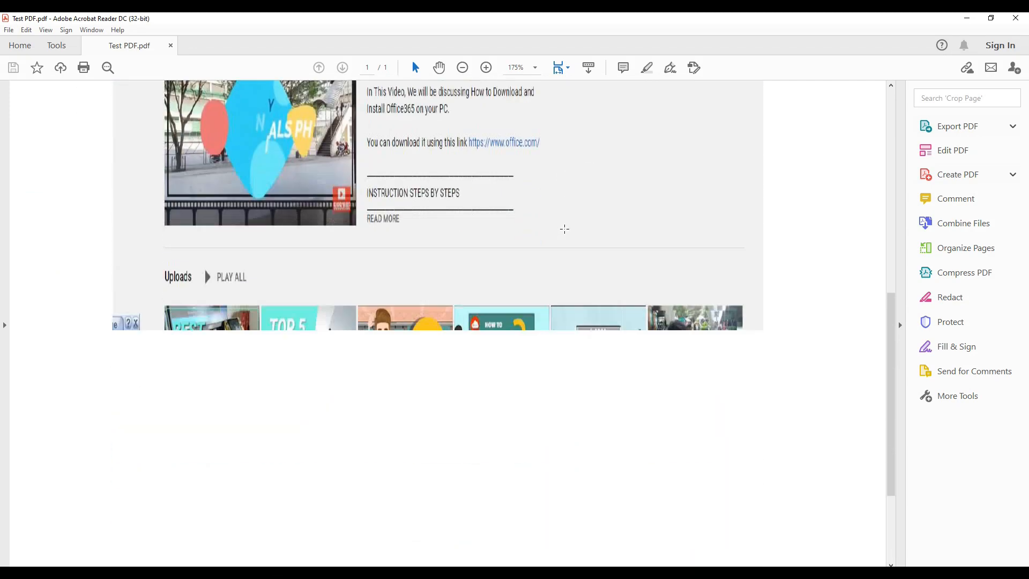
scroll("down", 3)
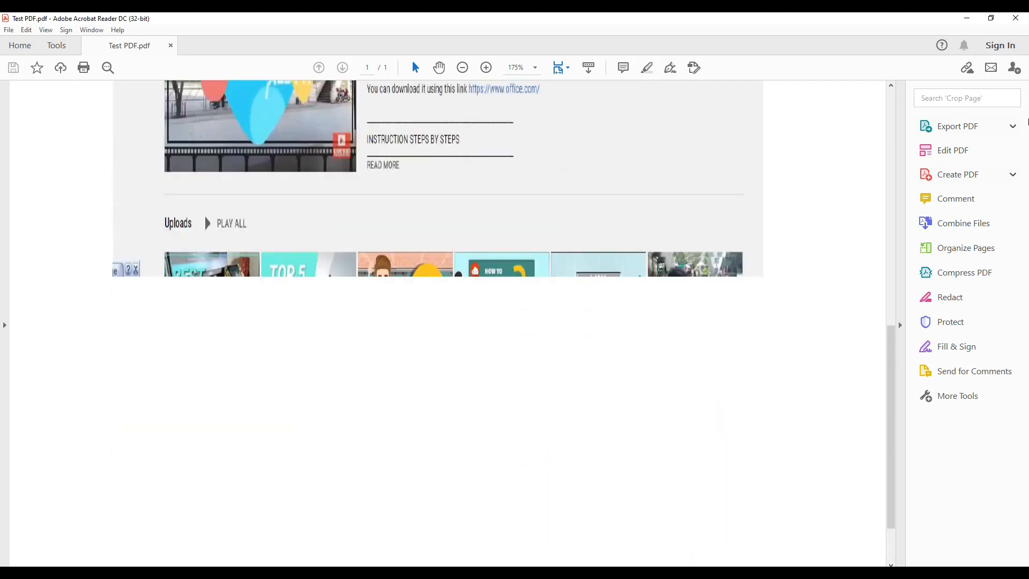
mouse_move(1013, 175)
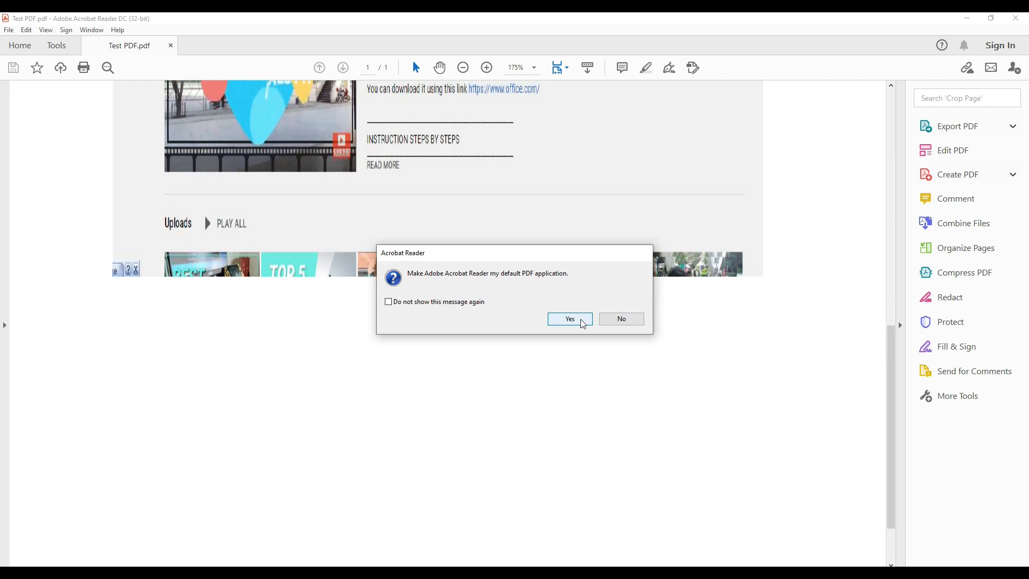
mouse_move(590, 324)
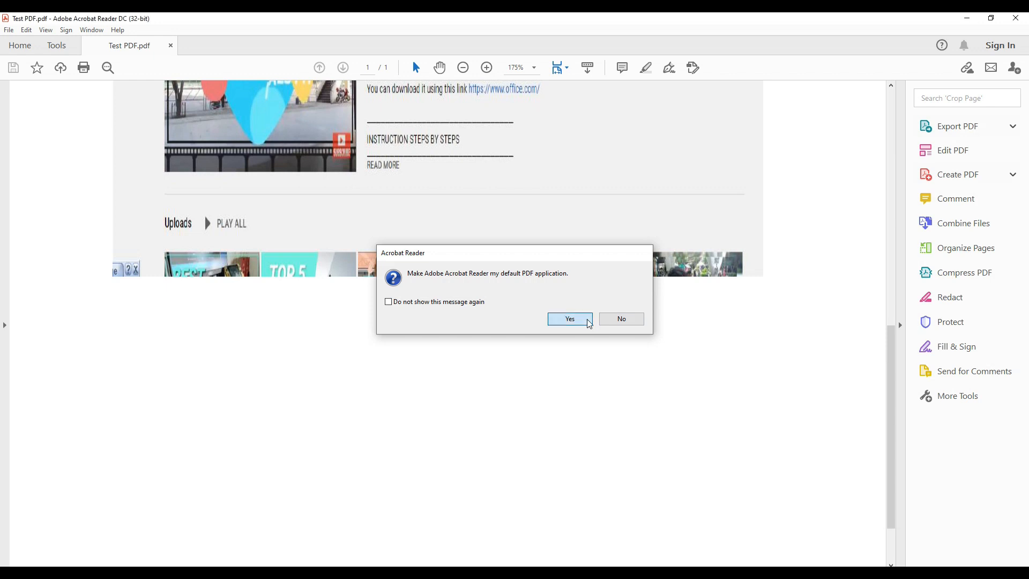
Step: Accept making Acrobat Reader the default PDF app and close the file properties dialog
left_click(570, 318)
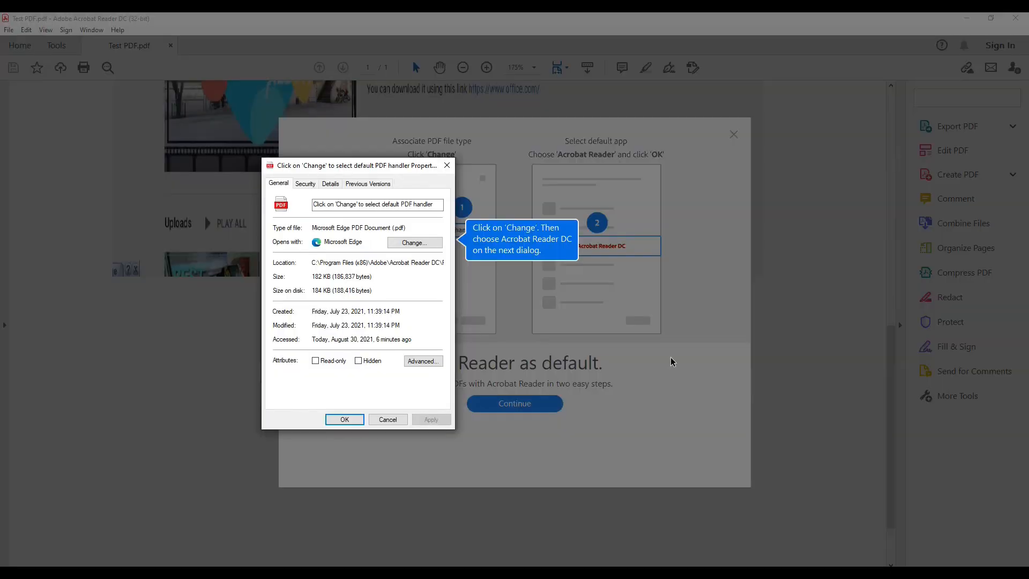
mouse_move(360, 432)
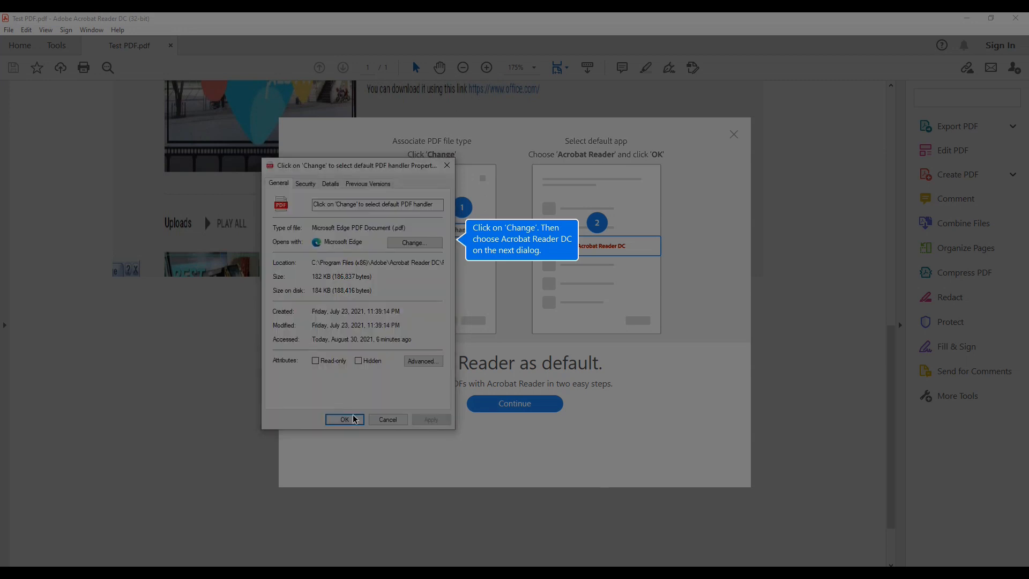
left_click(344, 419)
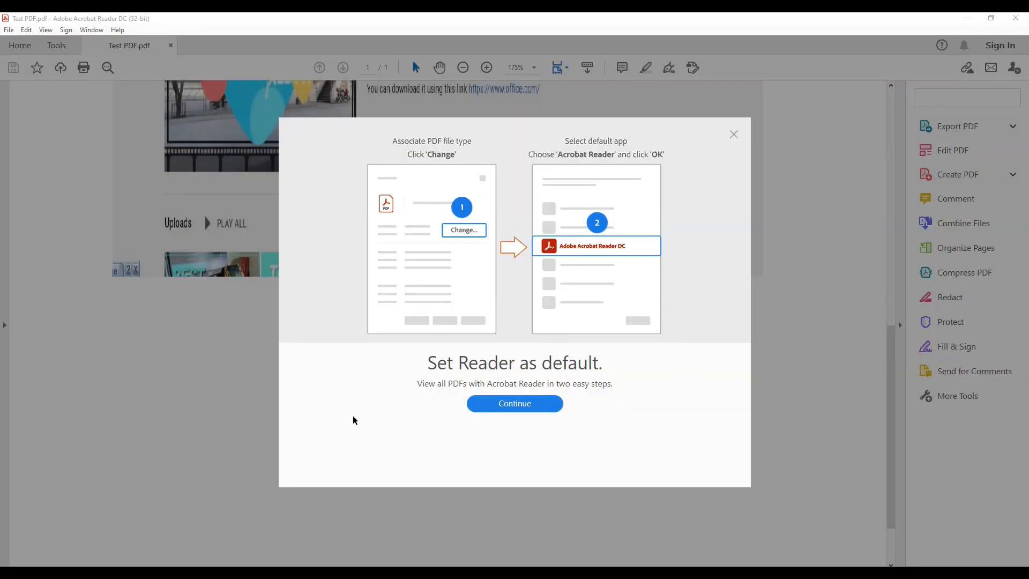